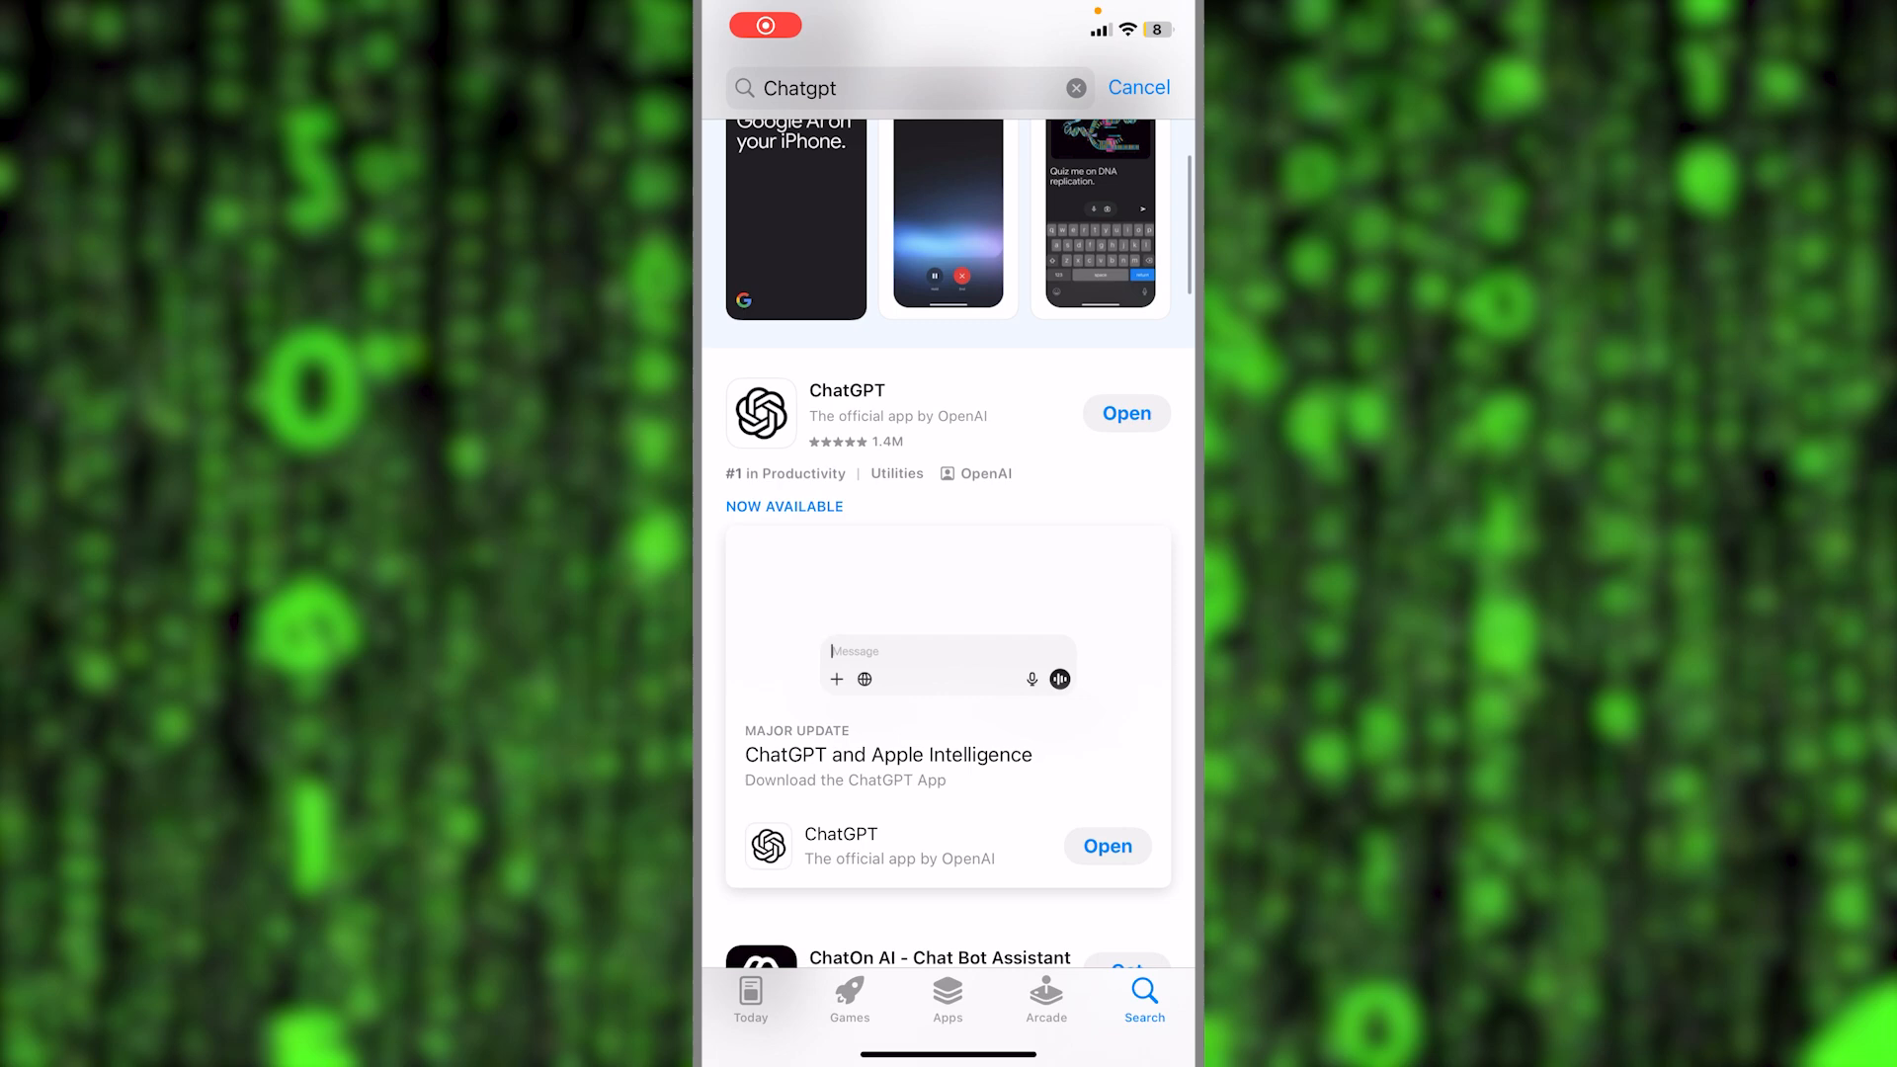
Scroll through the ChatGPT App Store results before heading back to the home screen
scroll("down", 3)
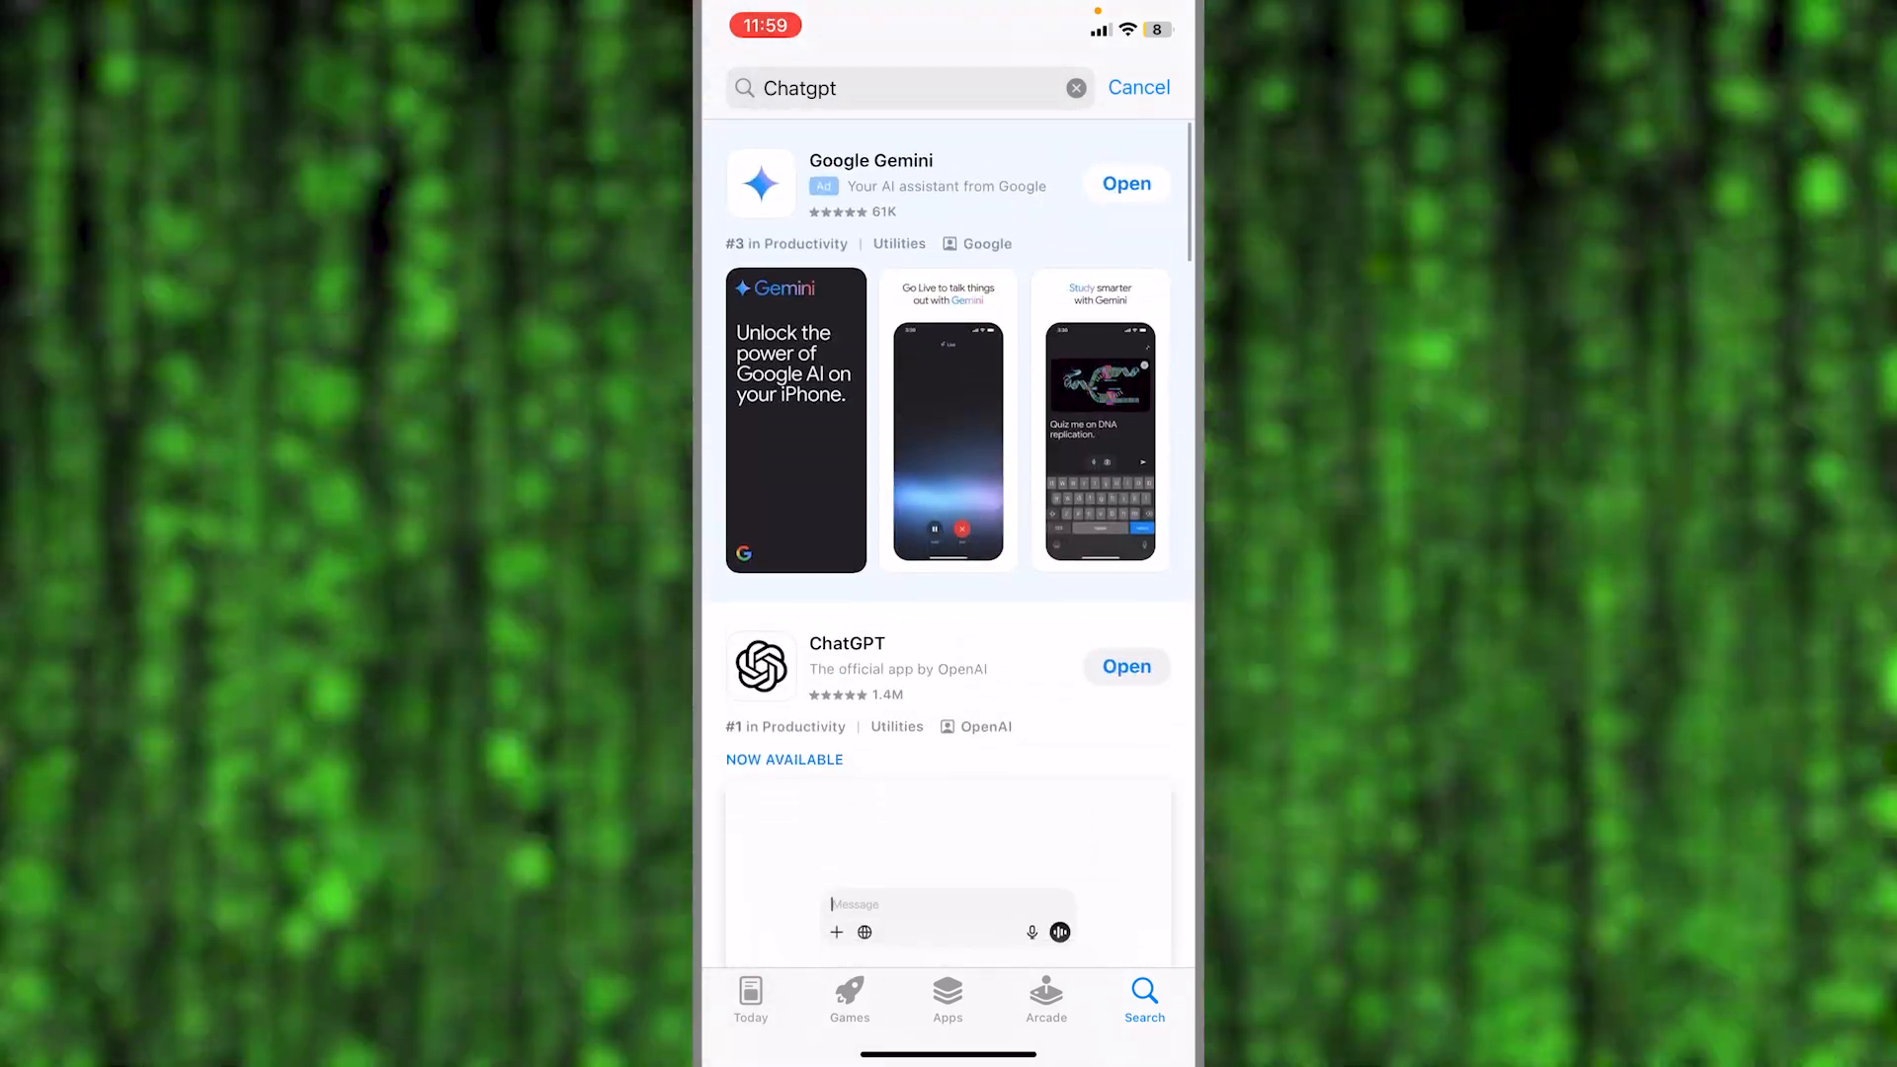
scroll("down", 3)
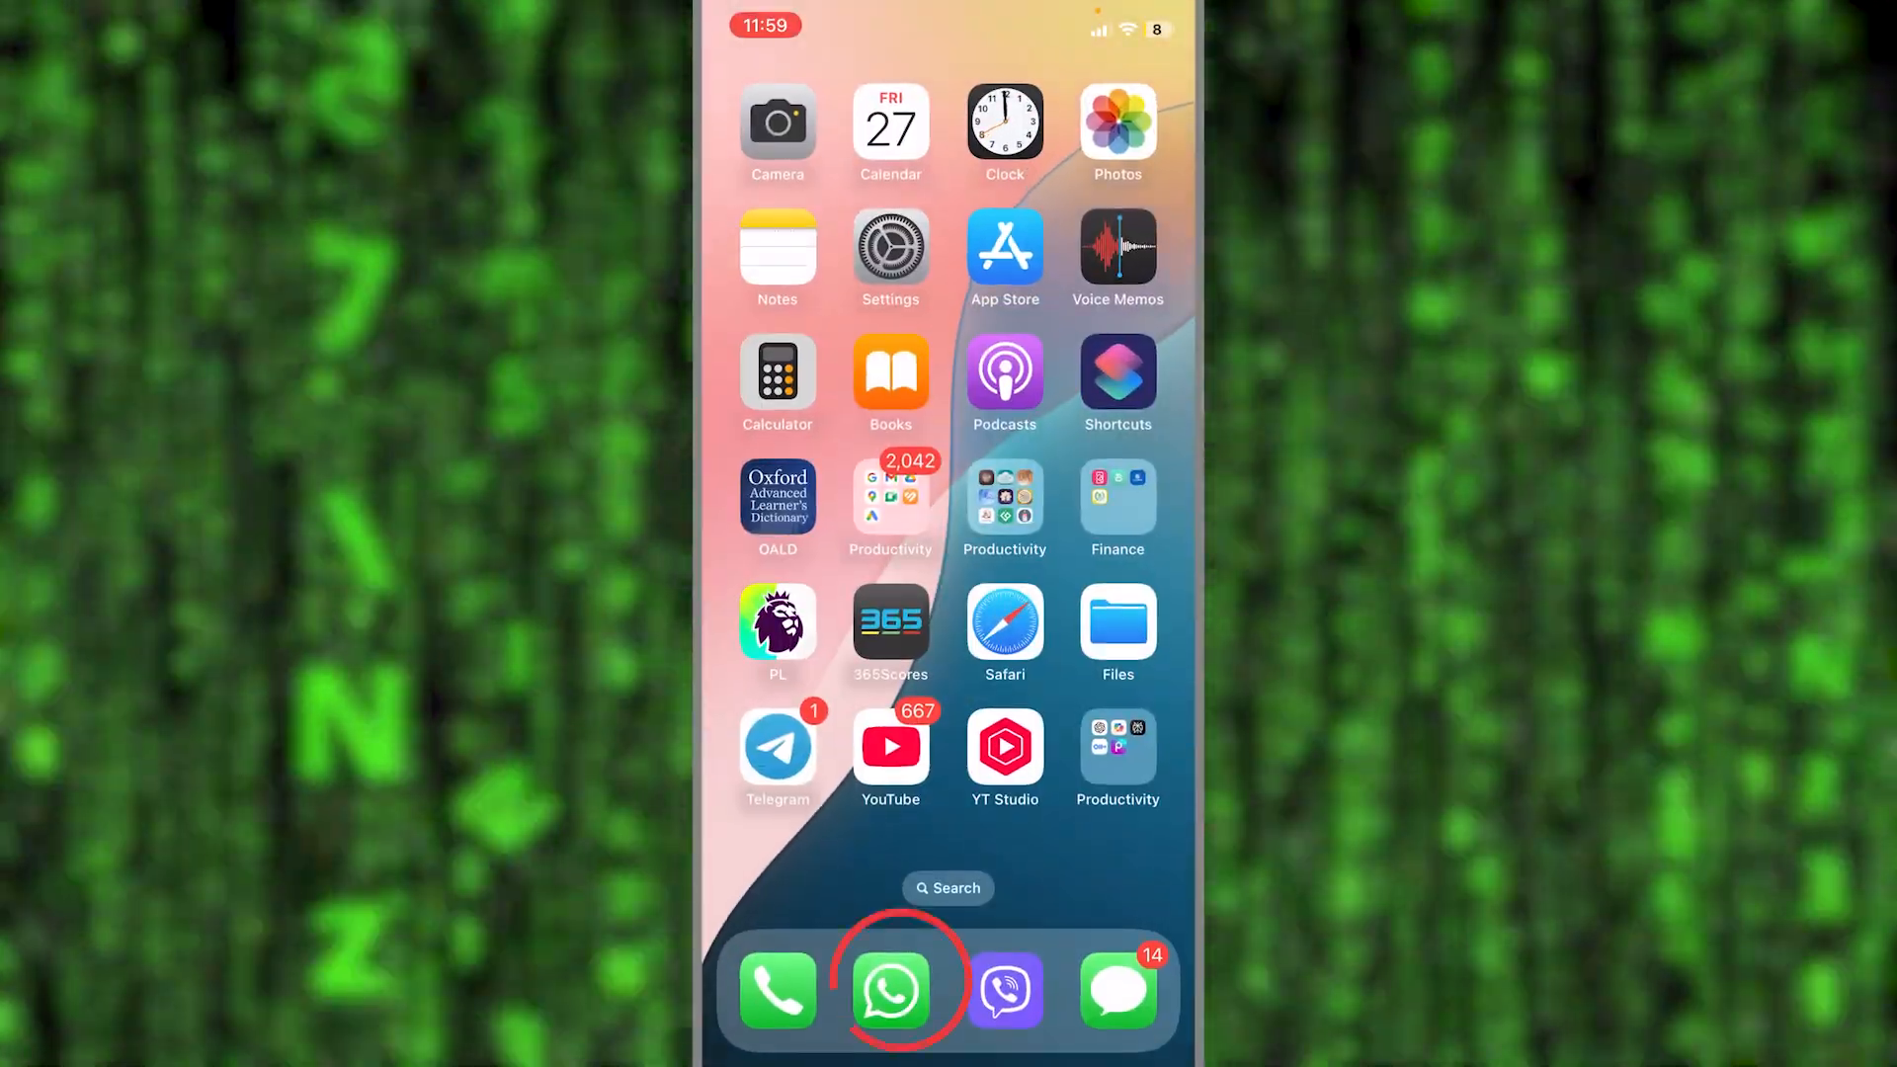
Launch WhatsApp from the dock and start a new Meta AI chat from the Chats screen
left_click(889, 992)
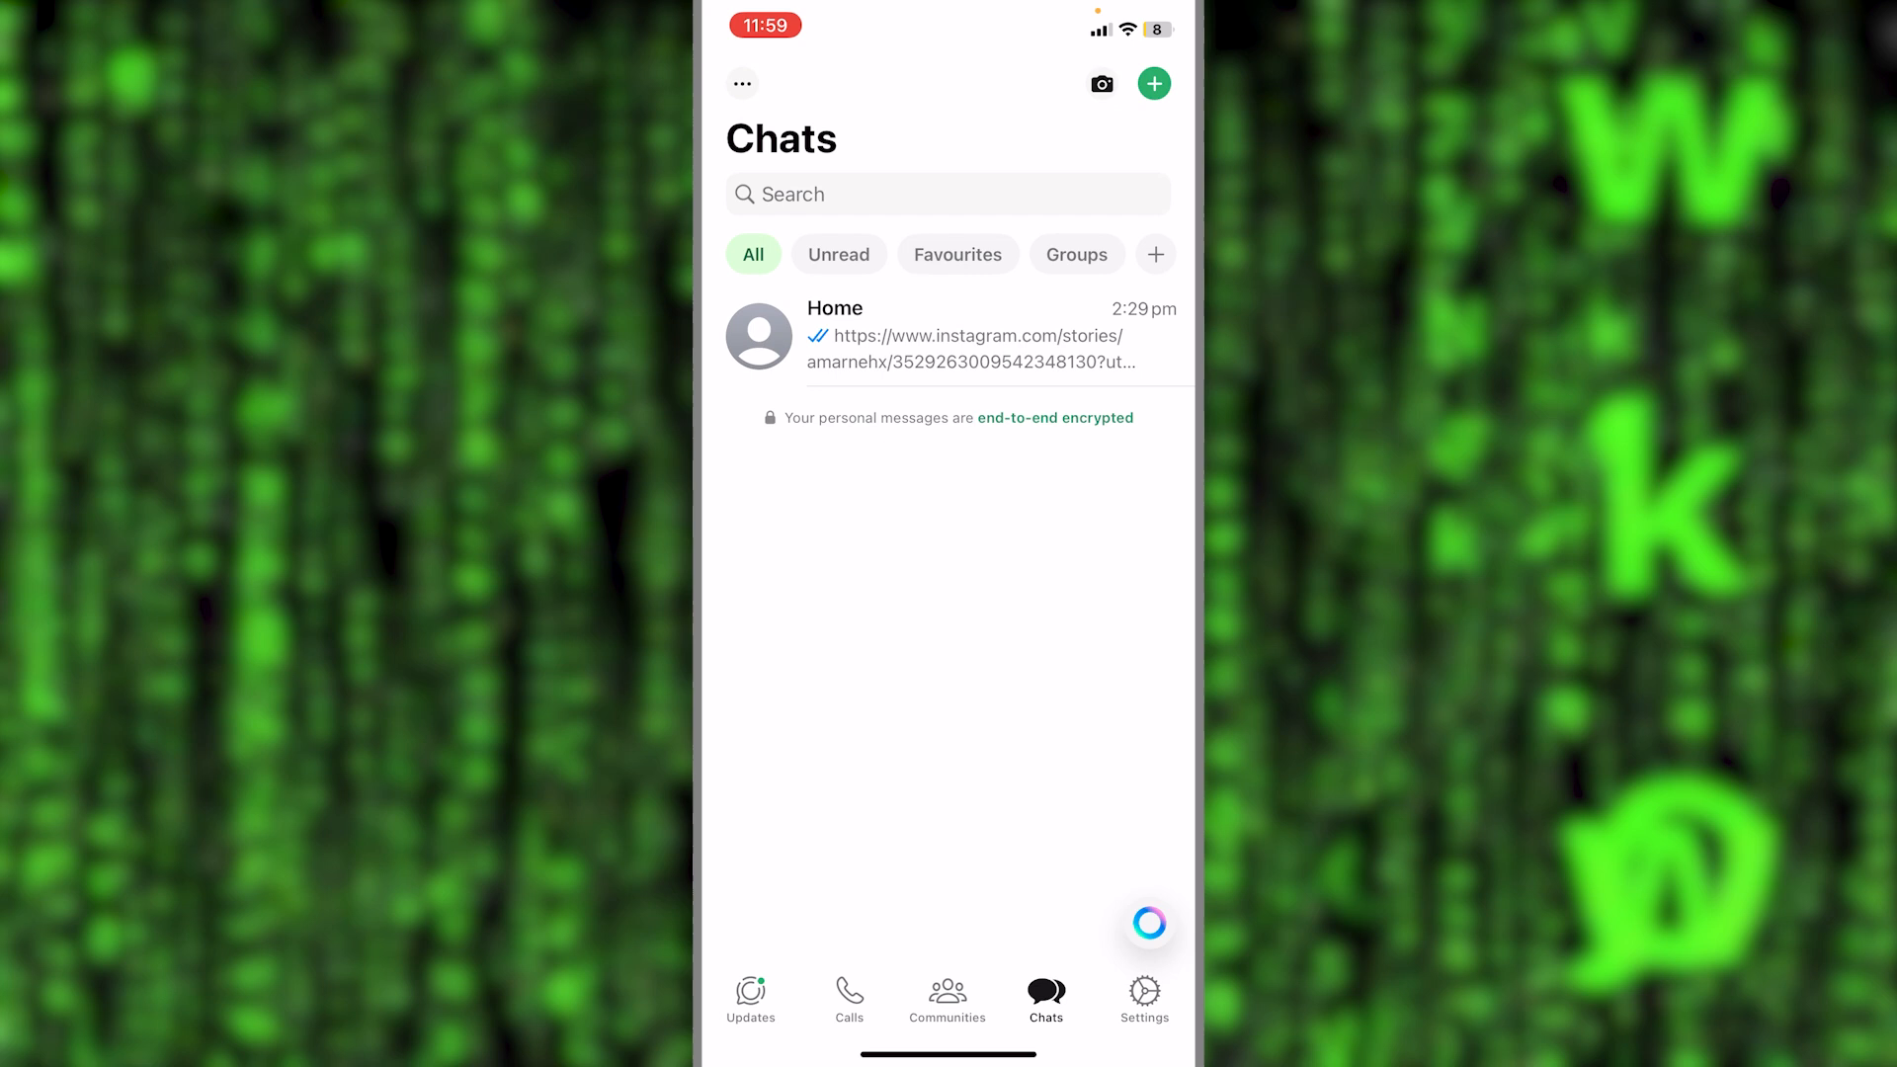
left_click(1146, 923)
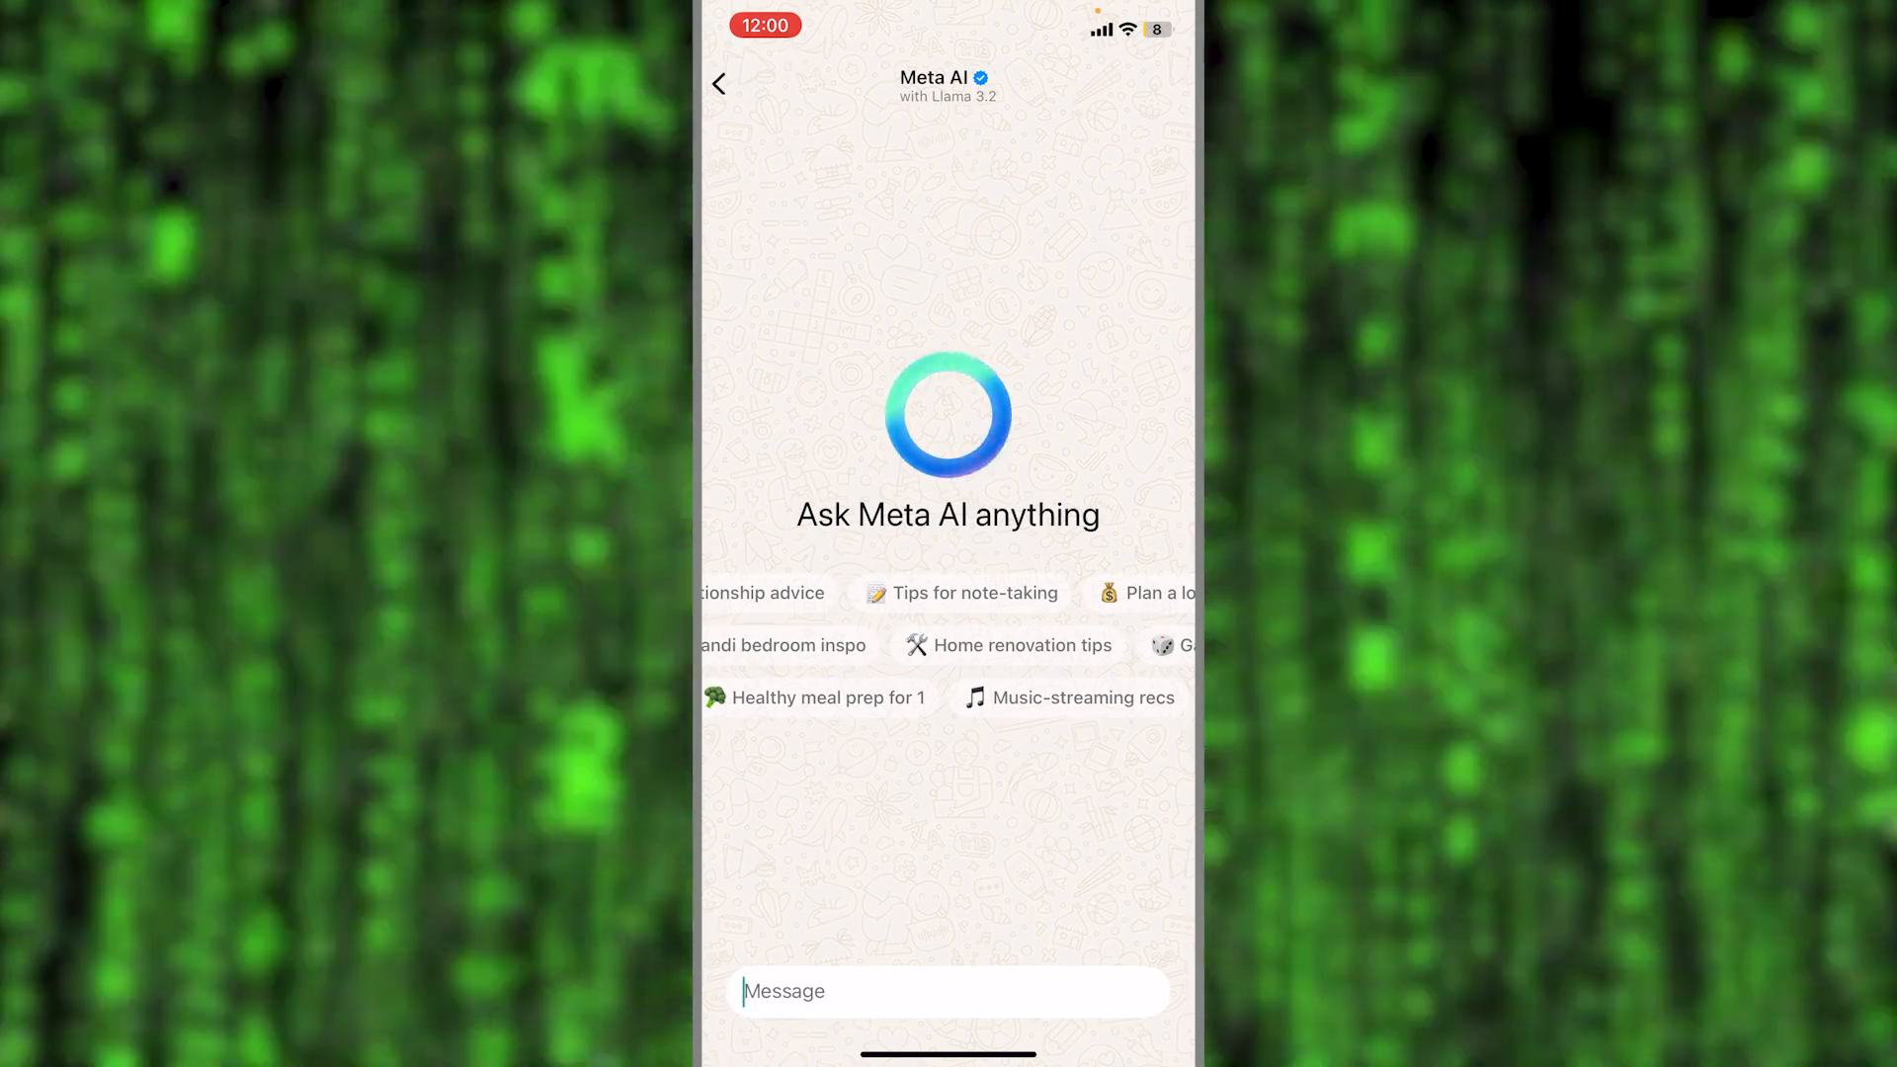
Send Meta AI a prompt to write a story about a boy playing with neighbourhood kids
left_click(949, 990)
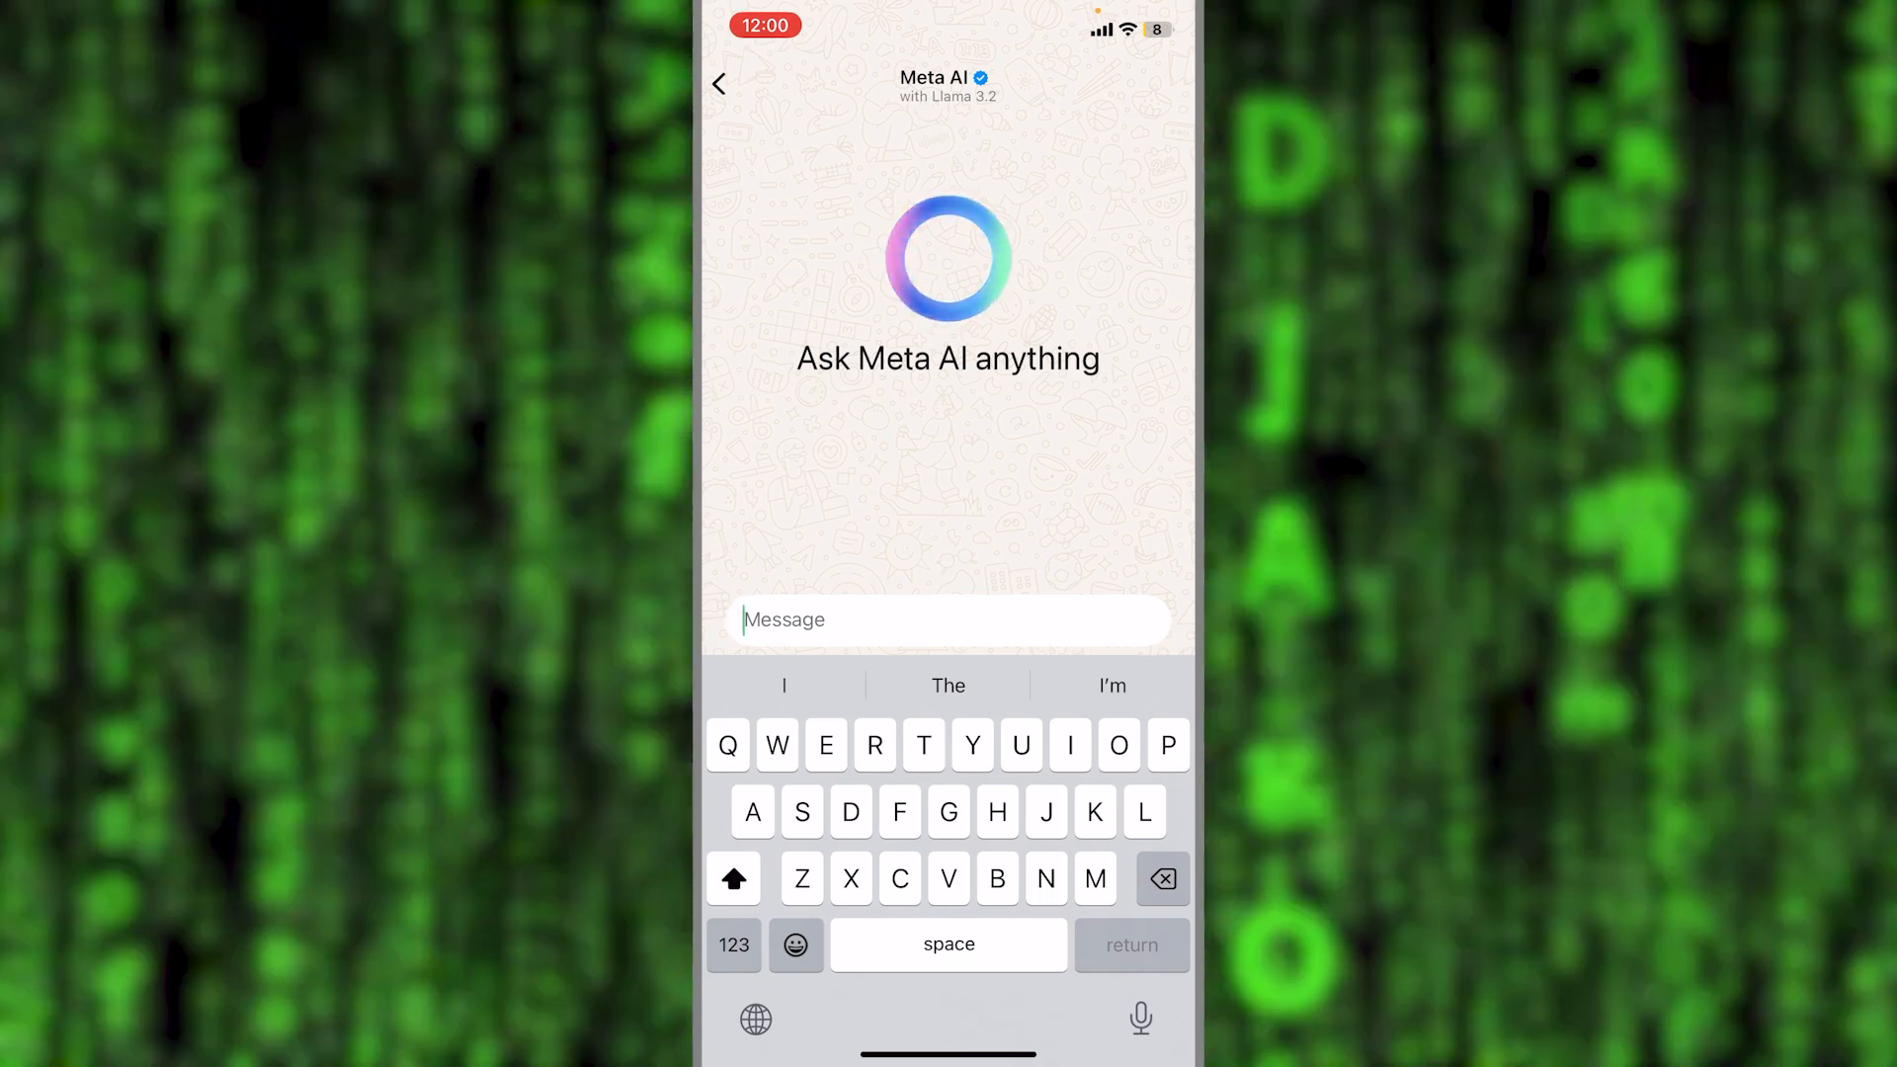
type("Write a sto")
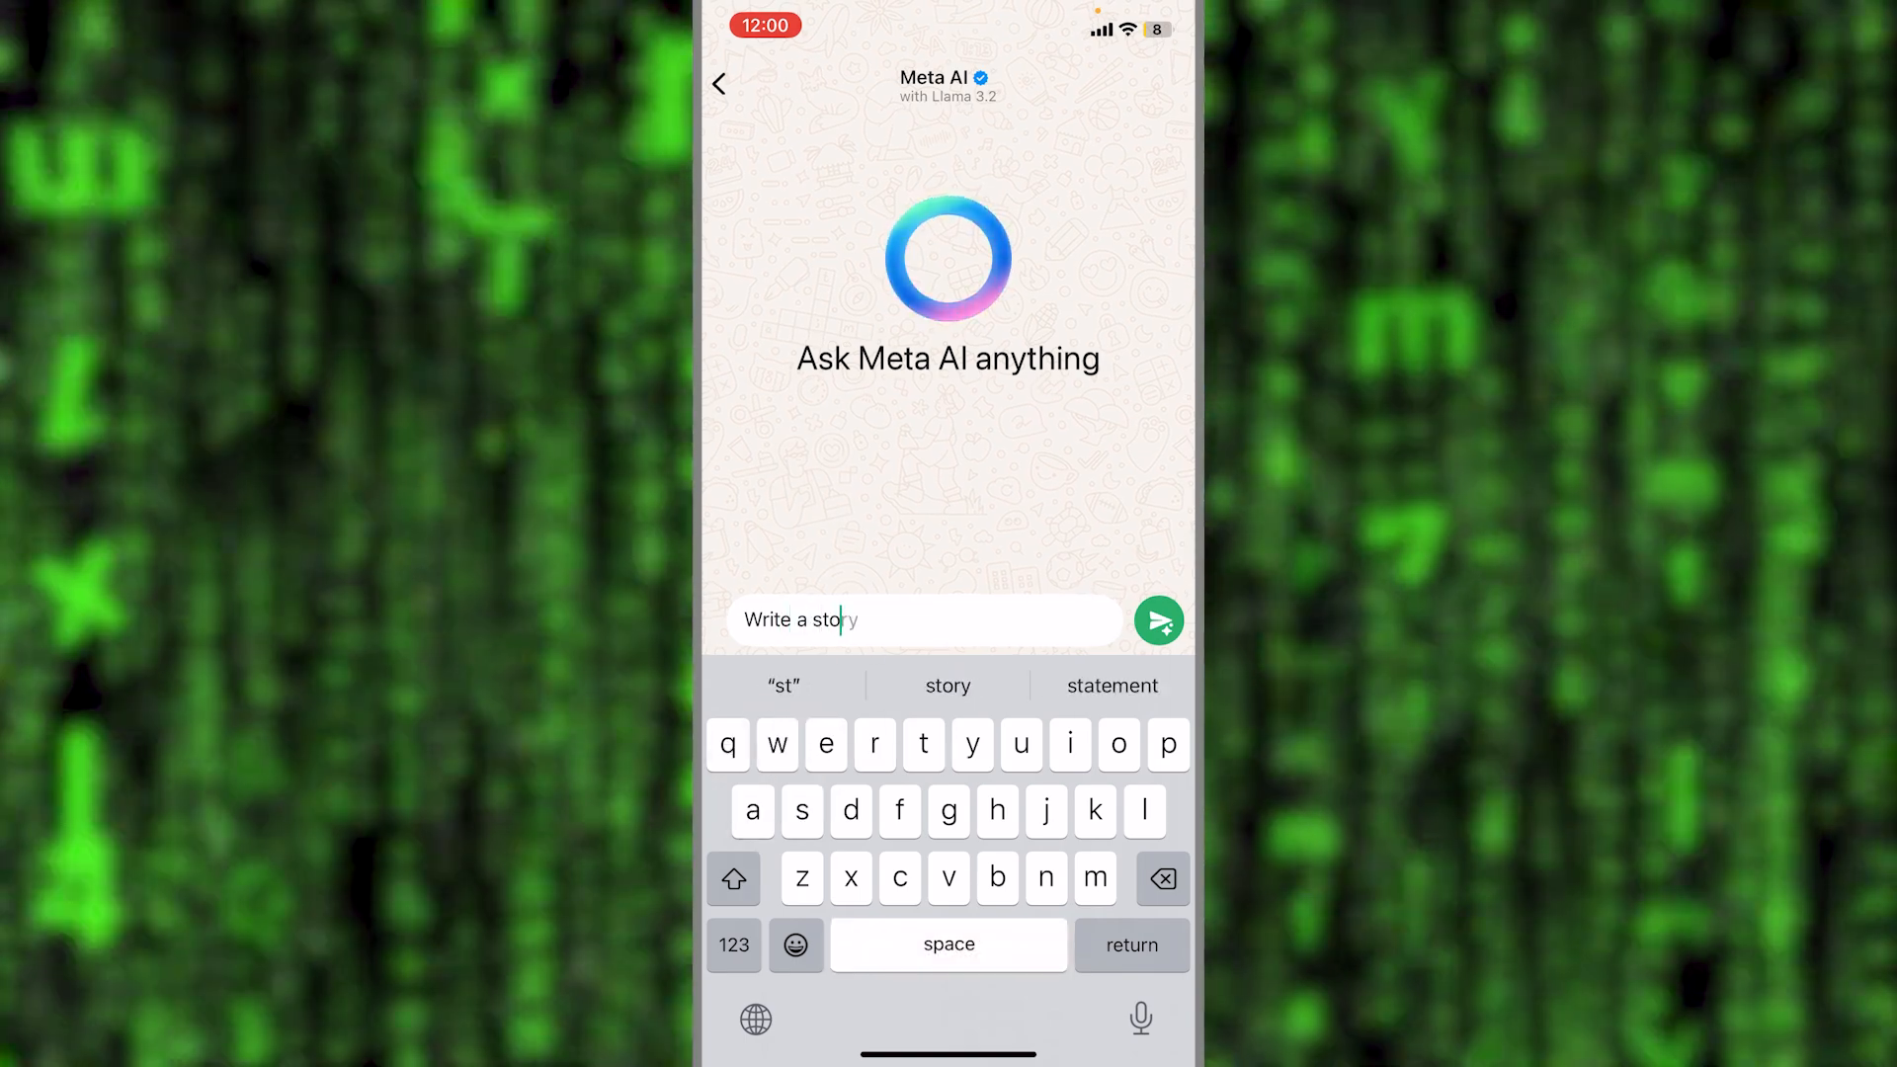
type("about a bo")
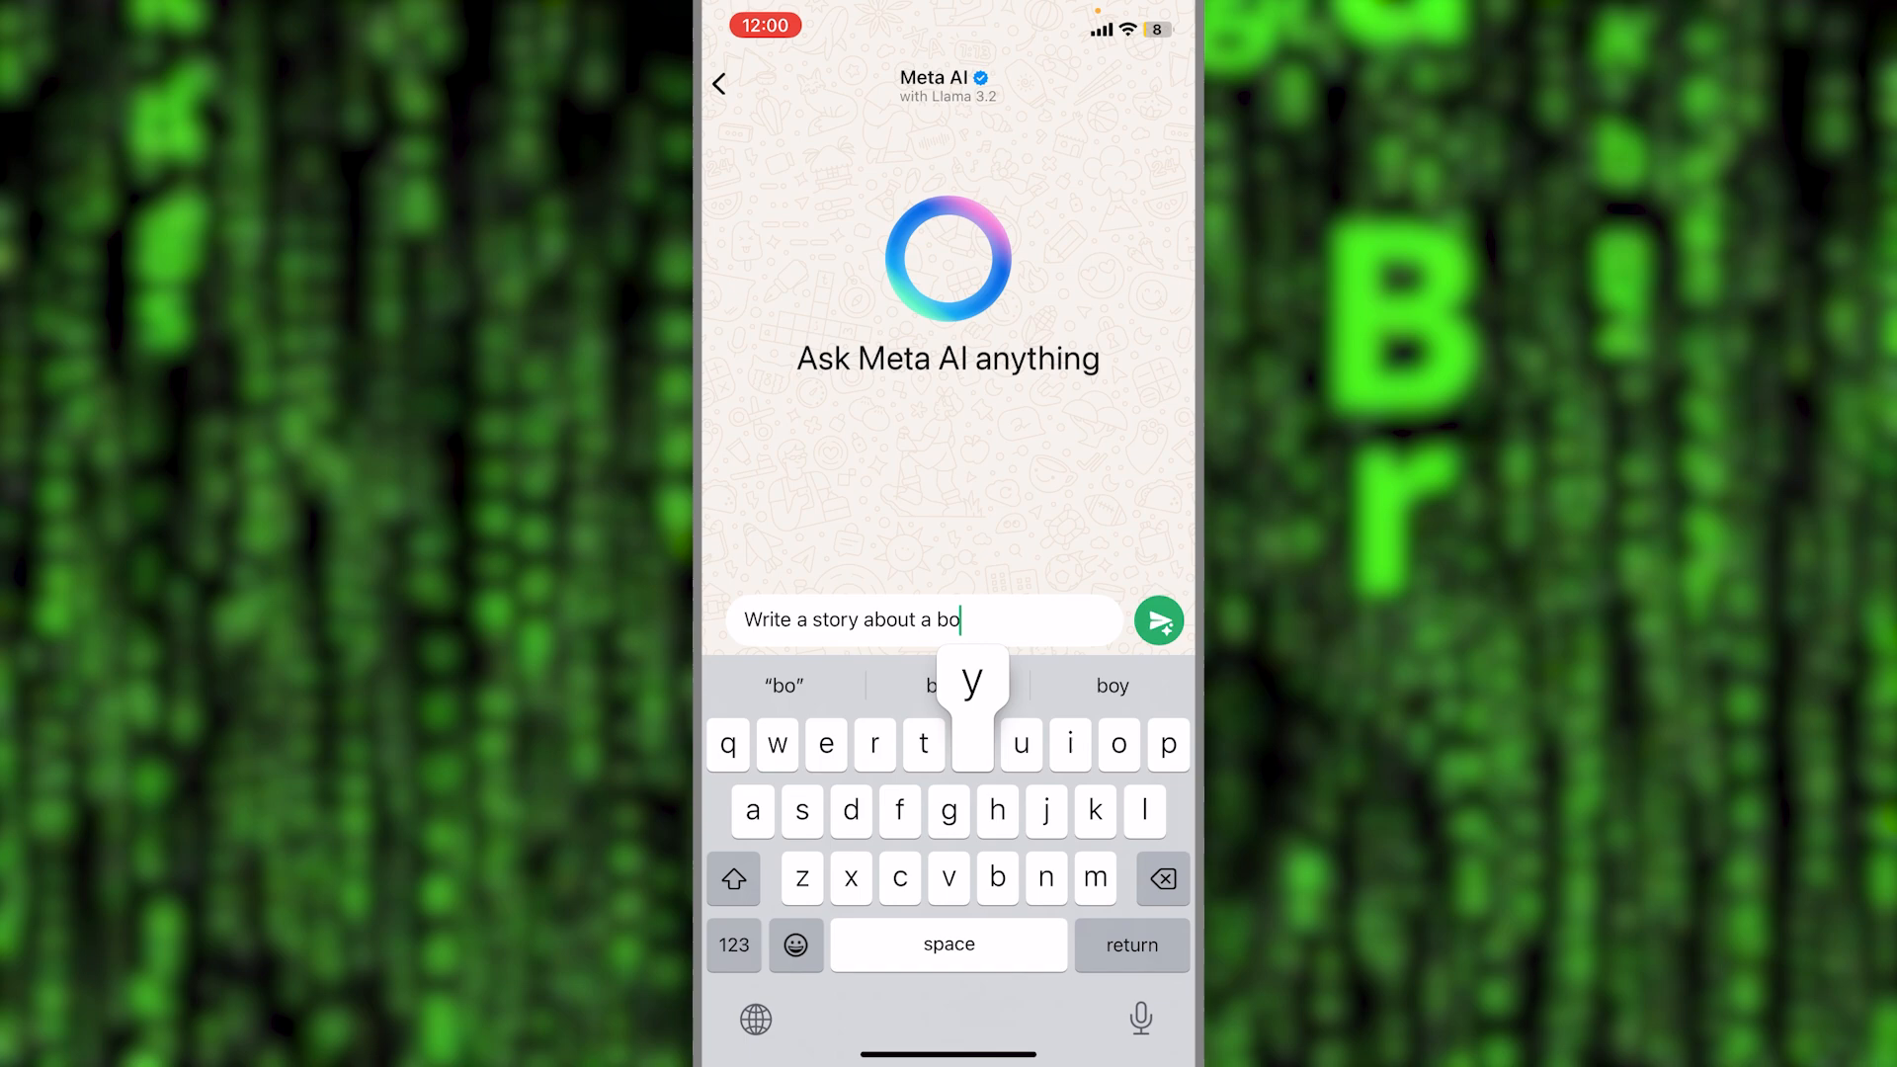
type("y alw")
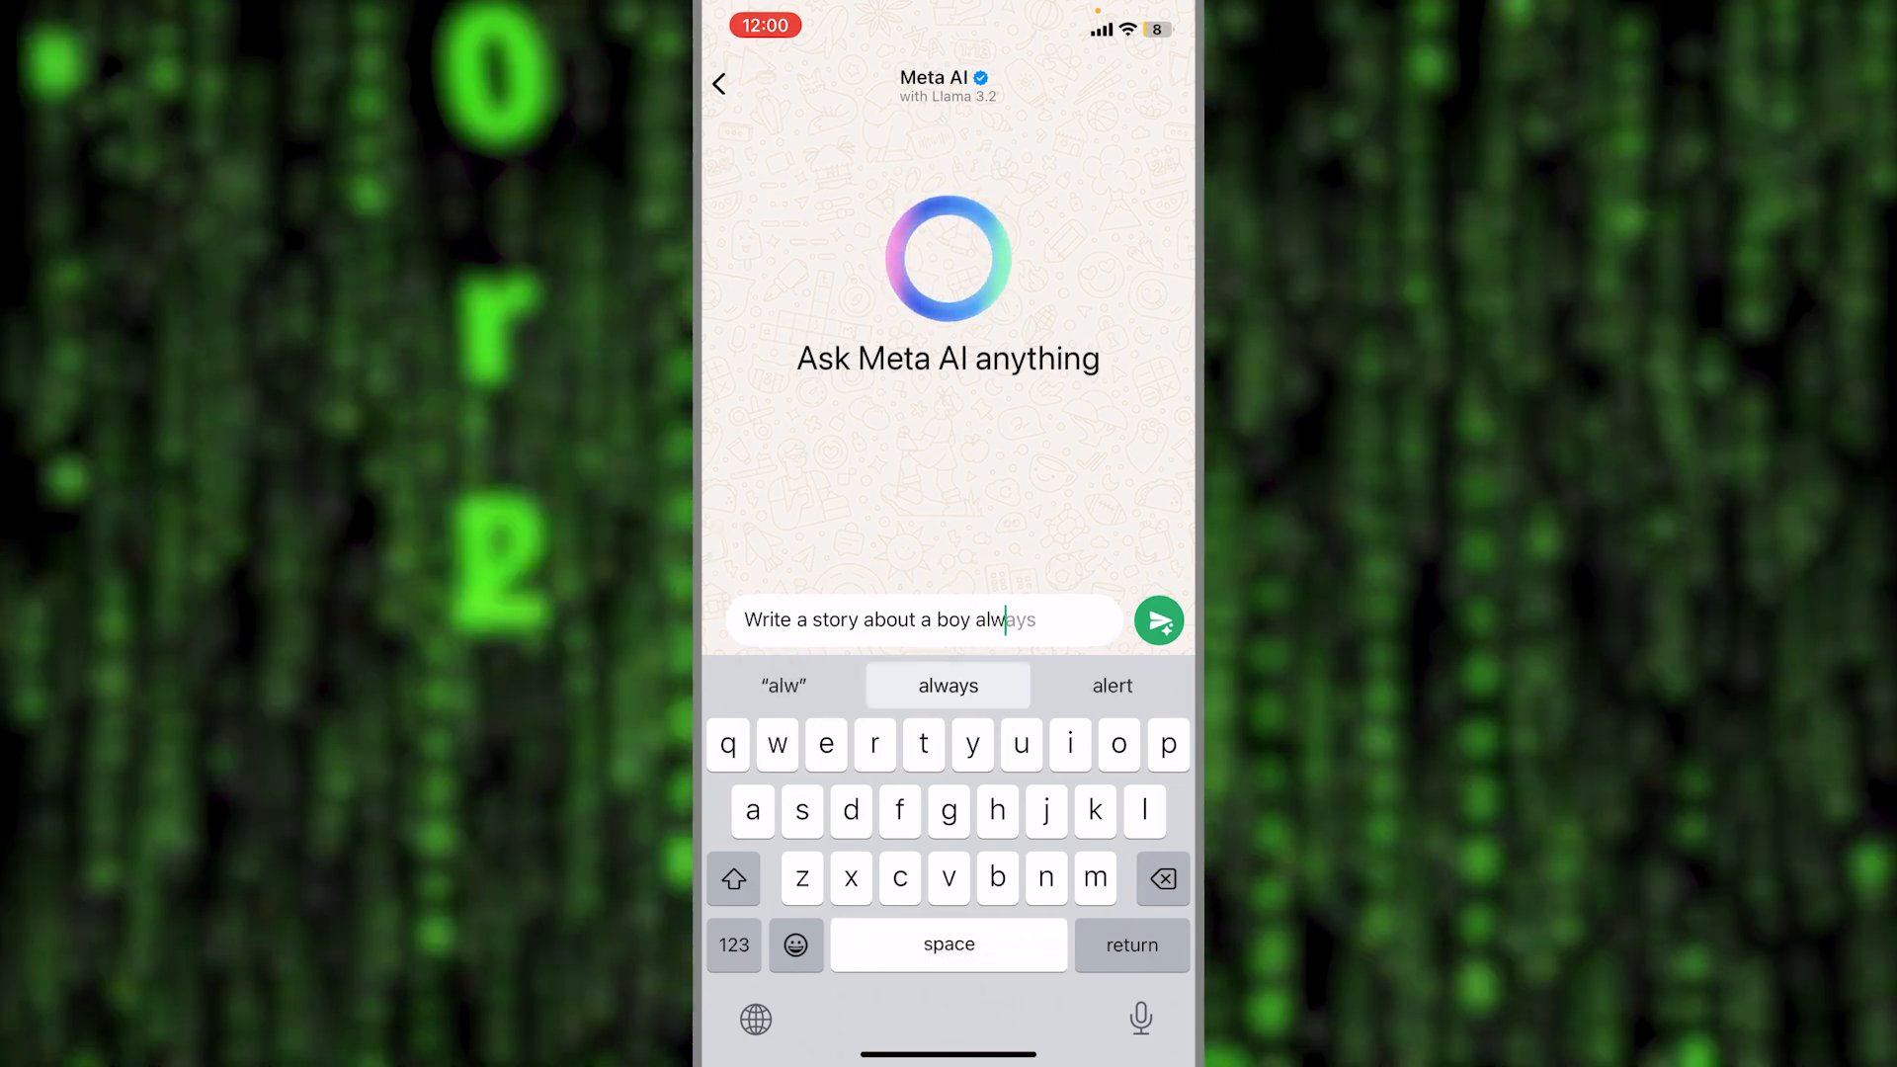
type("playing with")
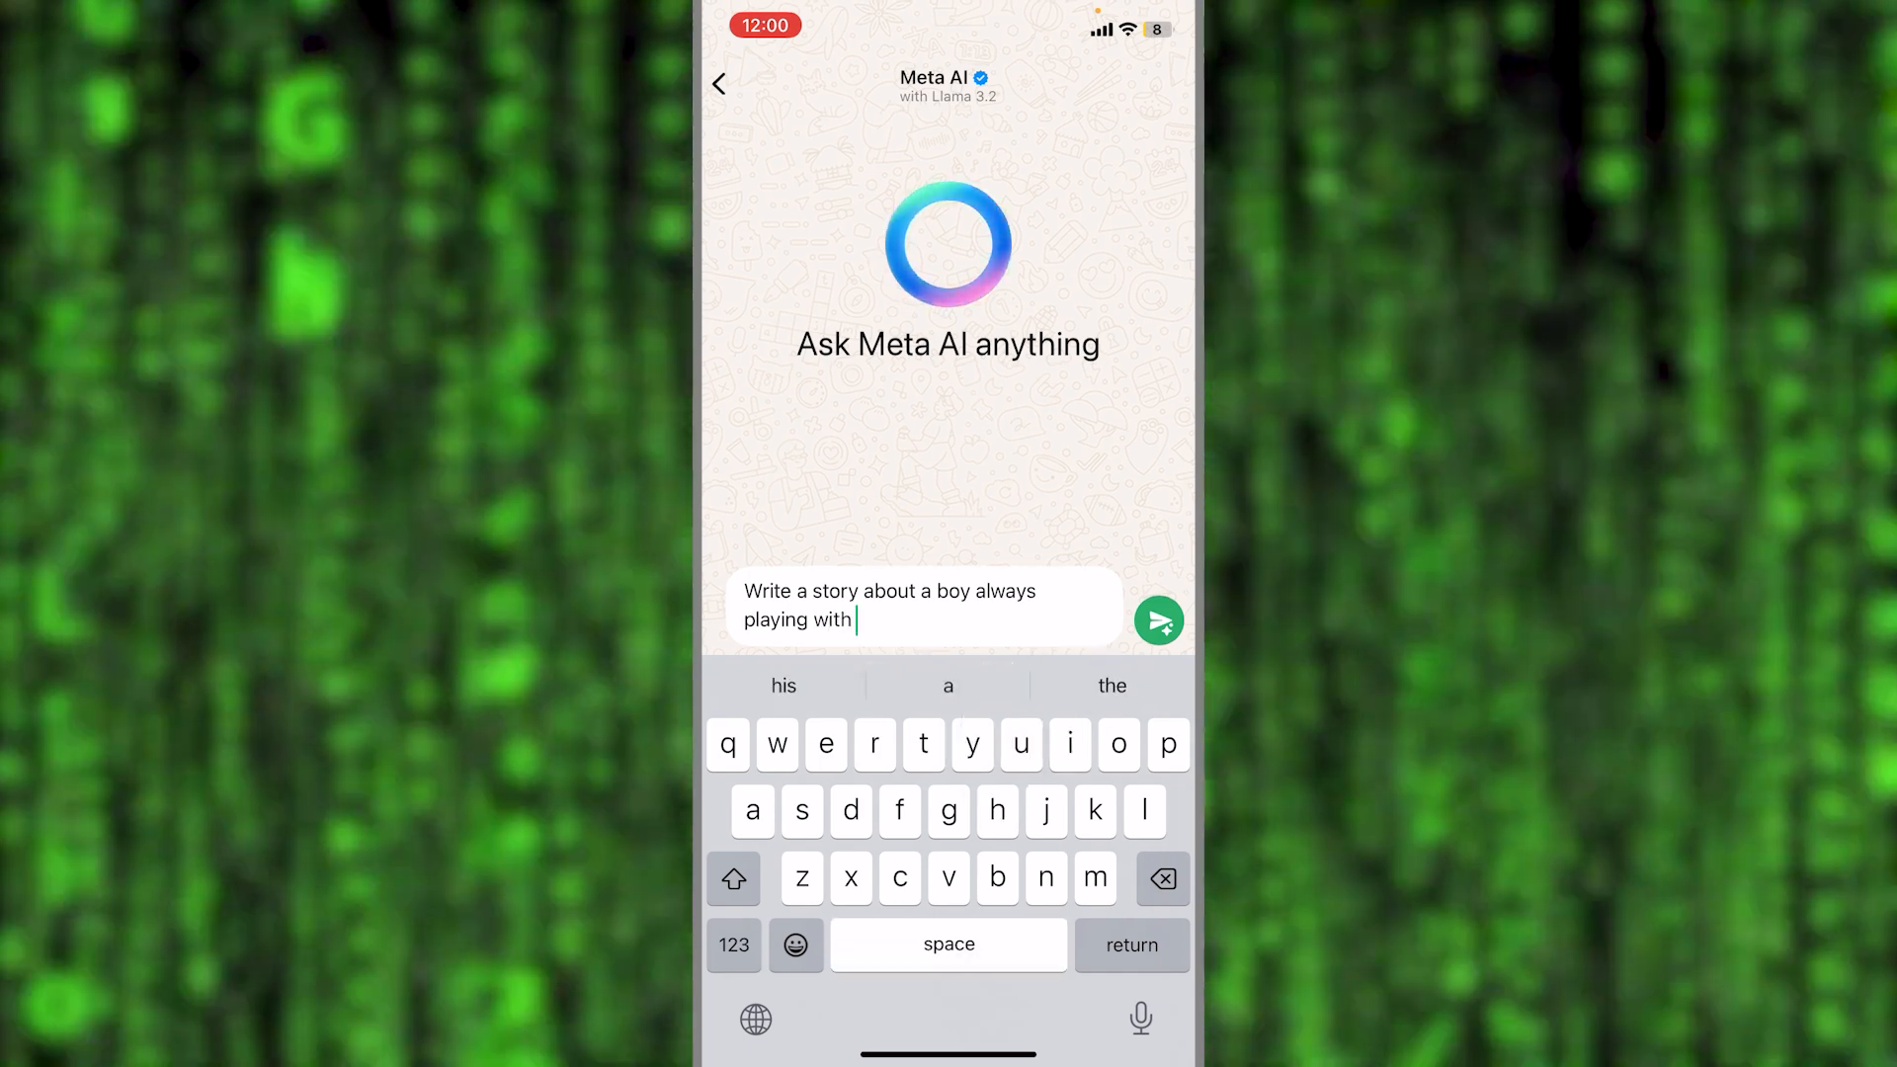
type("kids in")
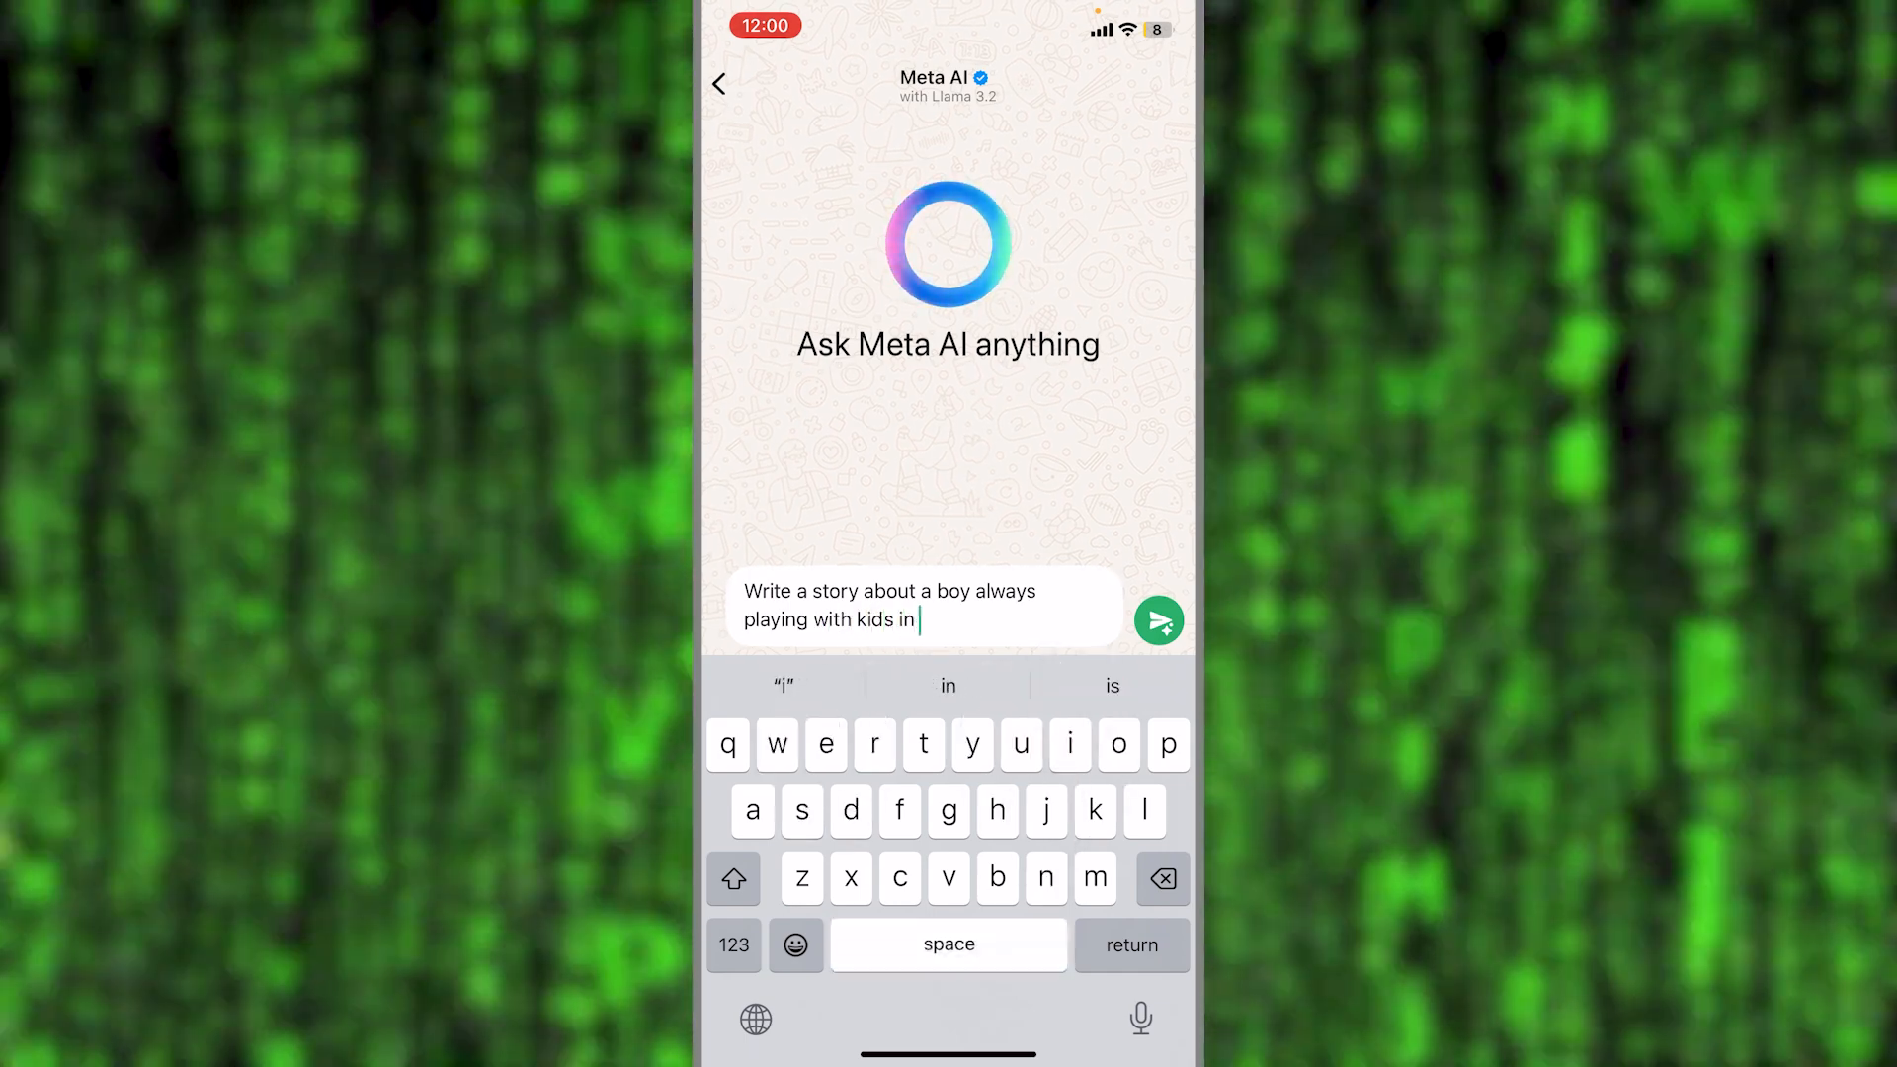
type("neighbourhood")
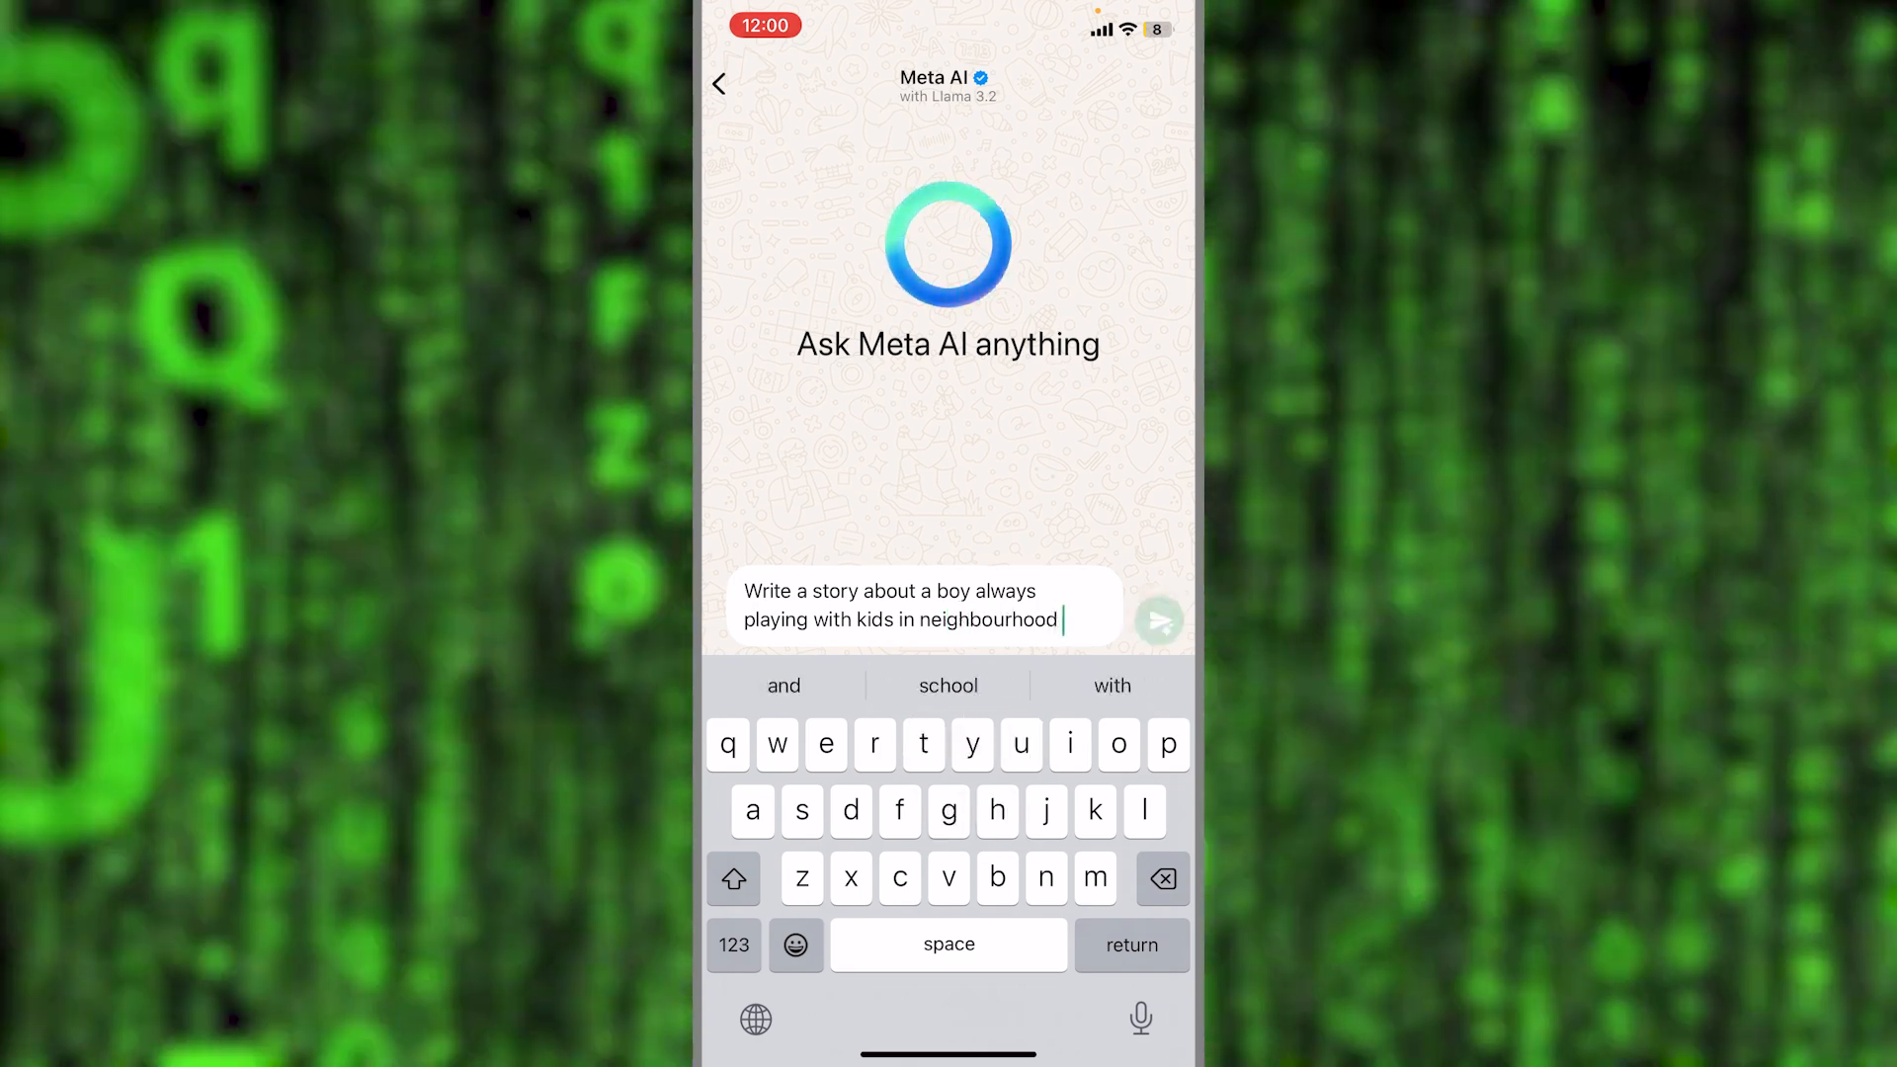
left_click(1156, 621)
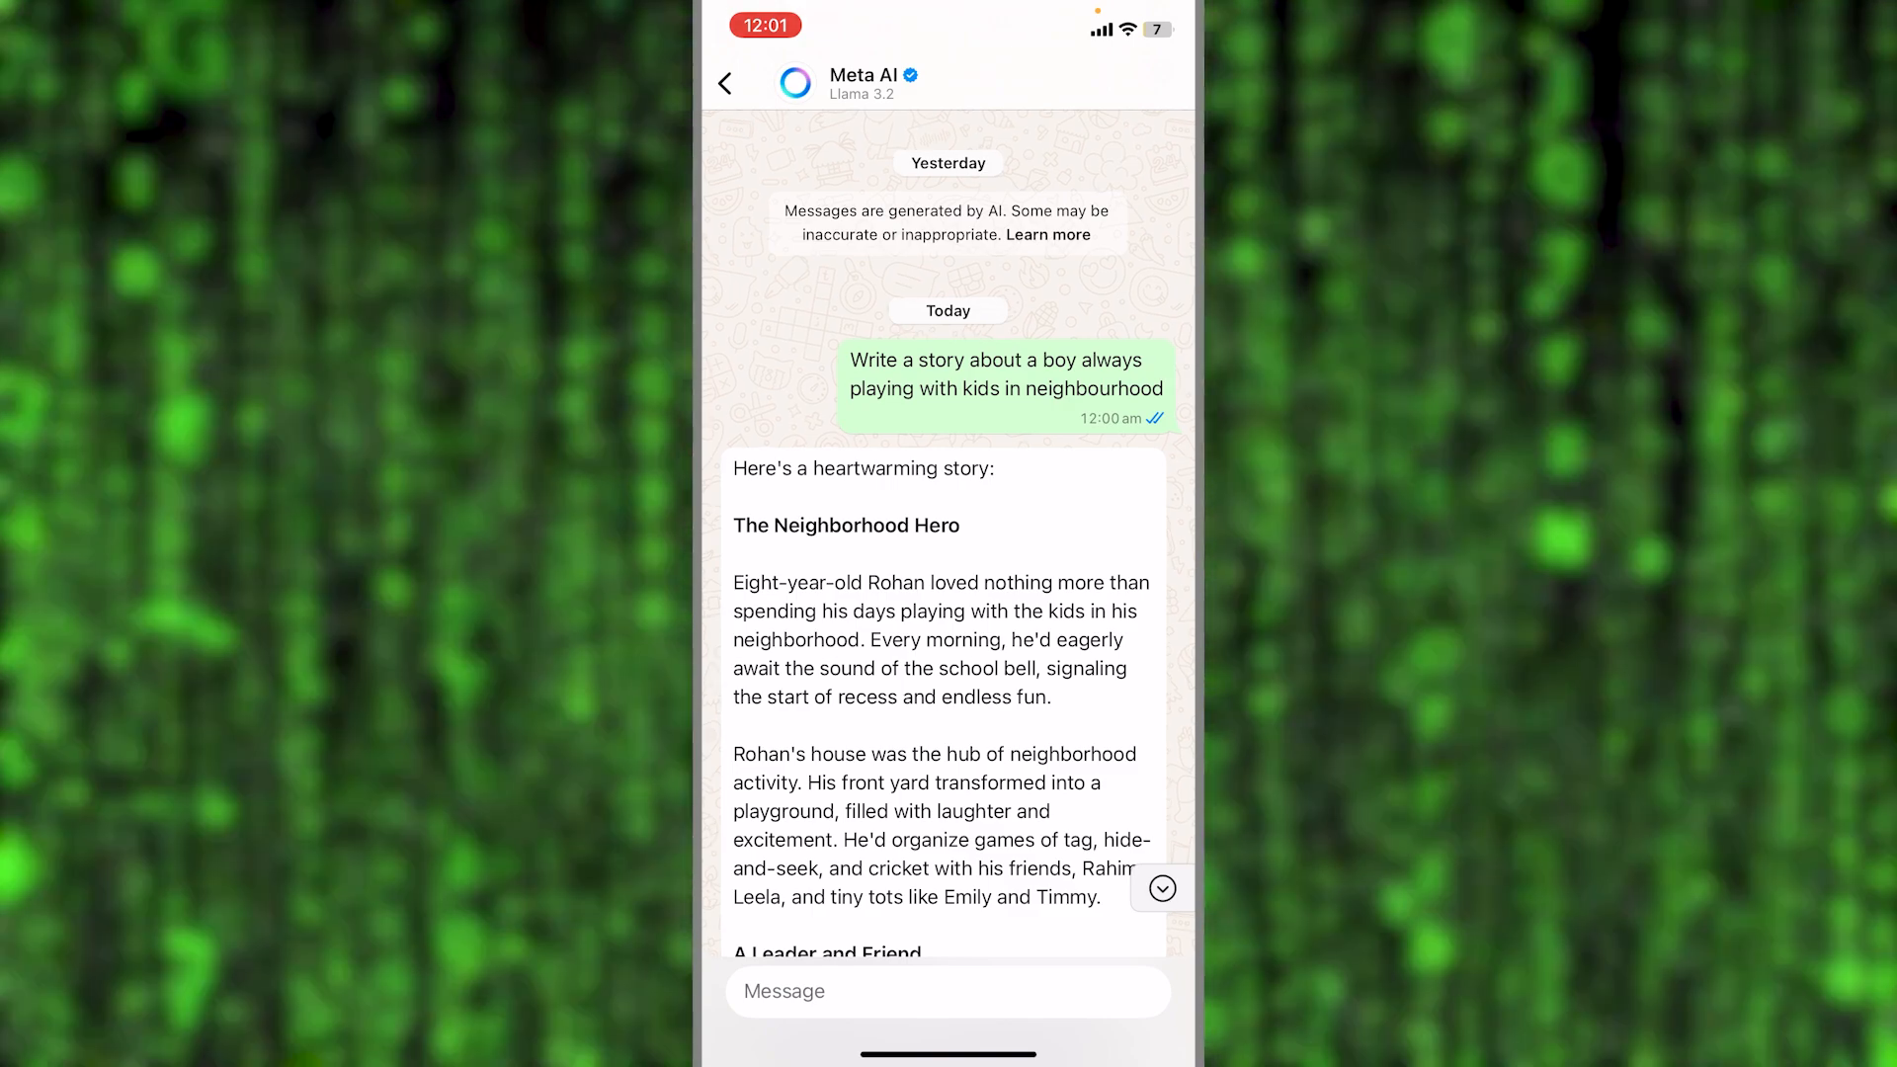
Send the follow-up message "What can Meta AI do?" to Meta AI
left_click(947, 990)
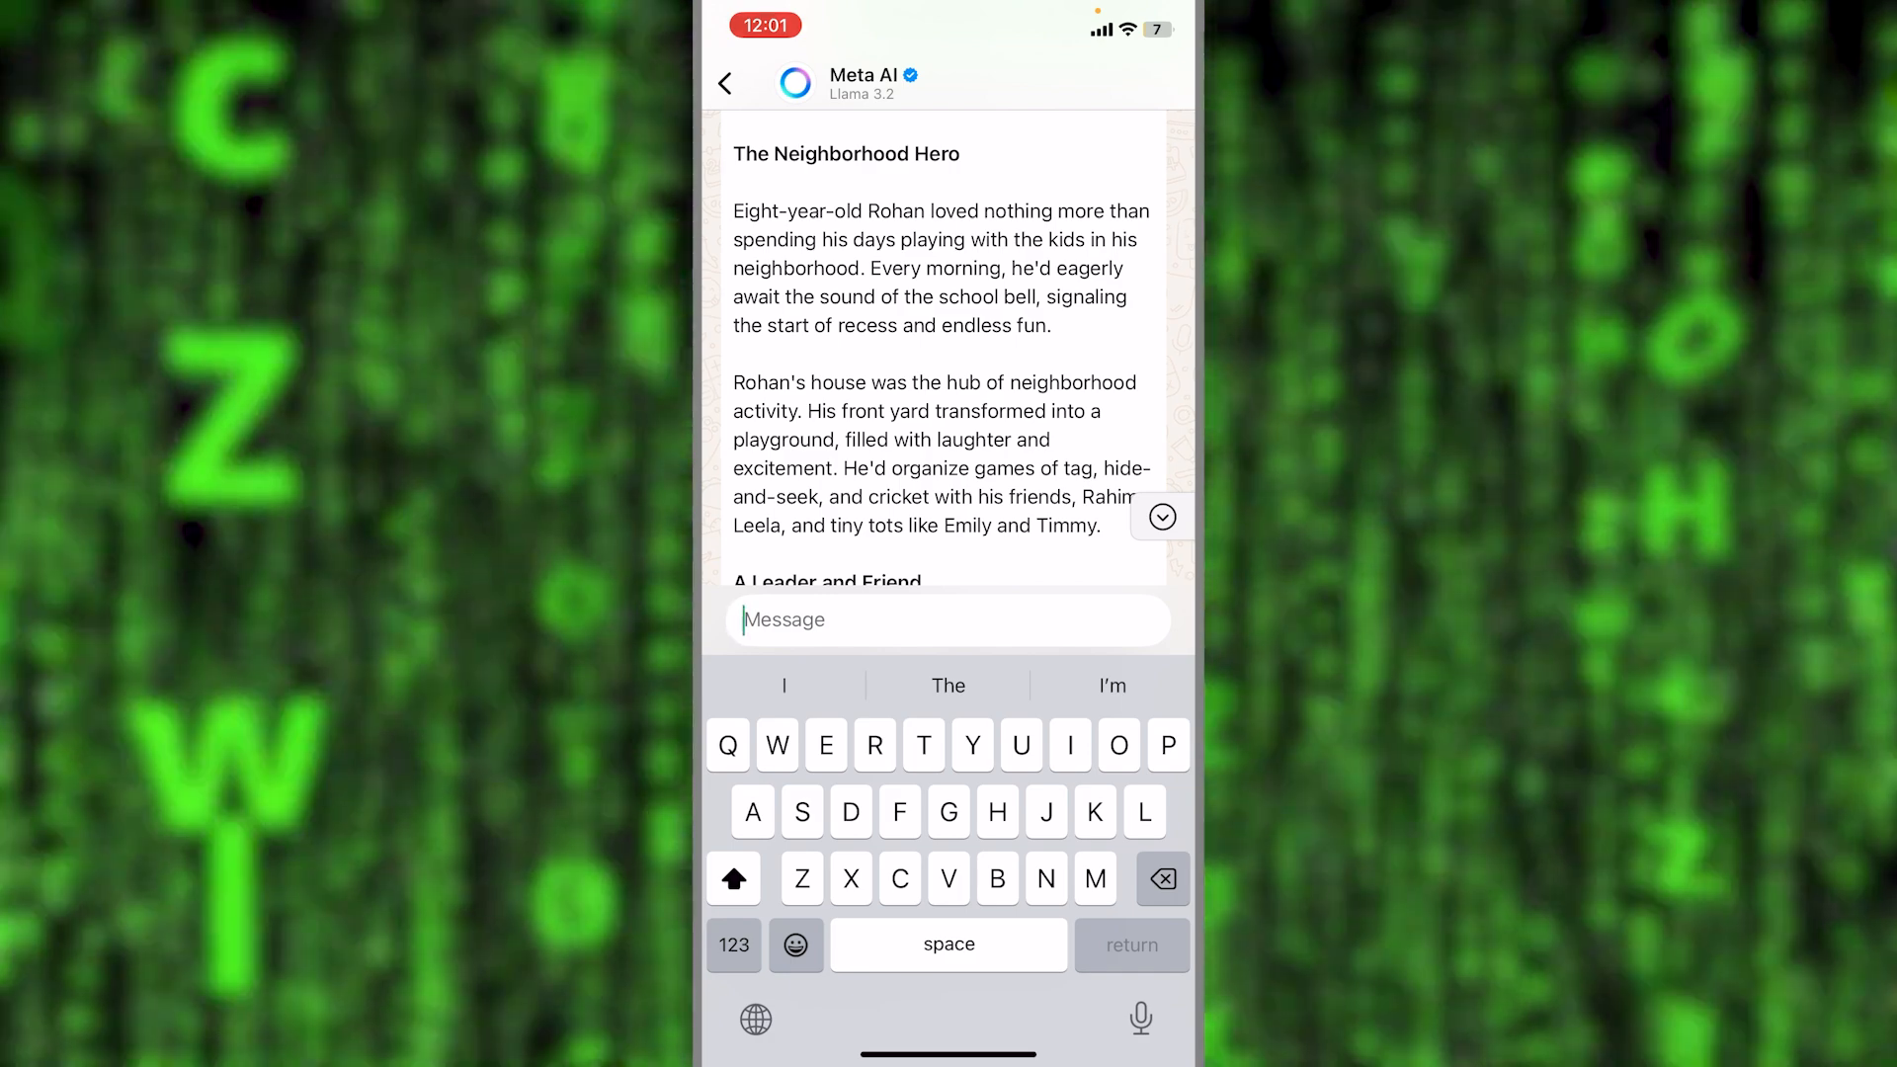
type("What can Meta AI")
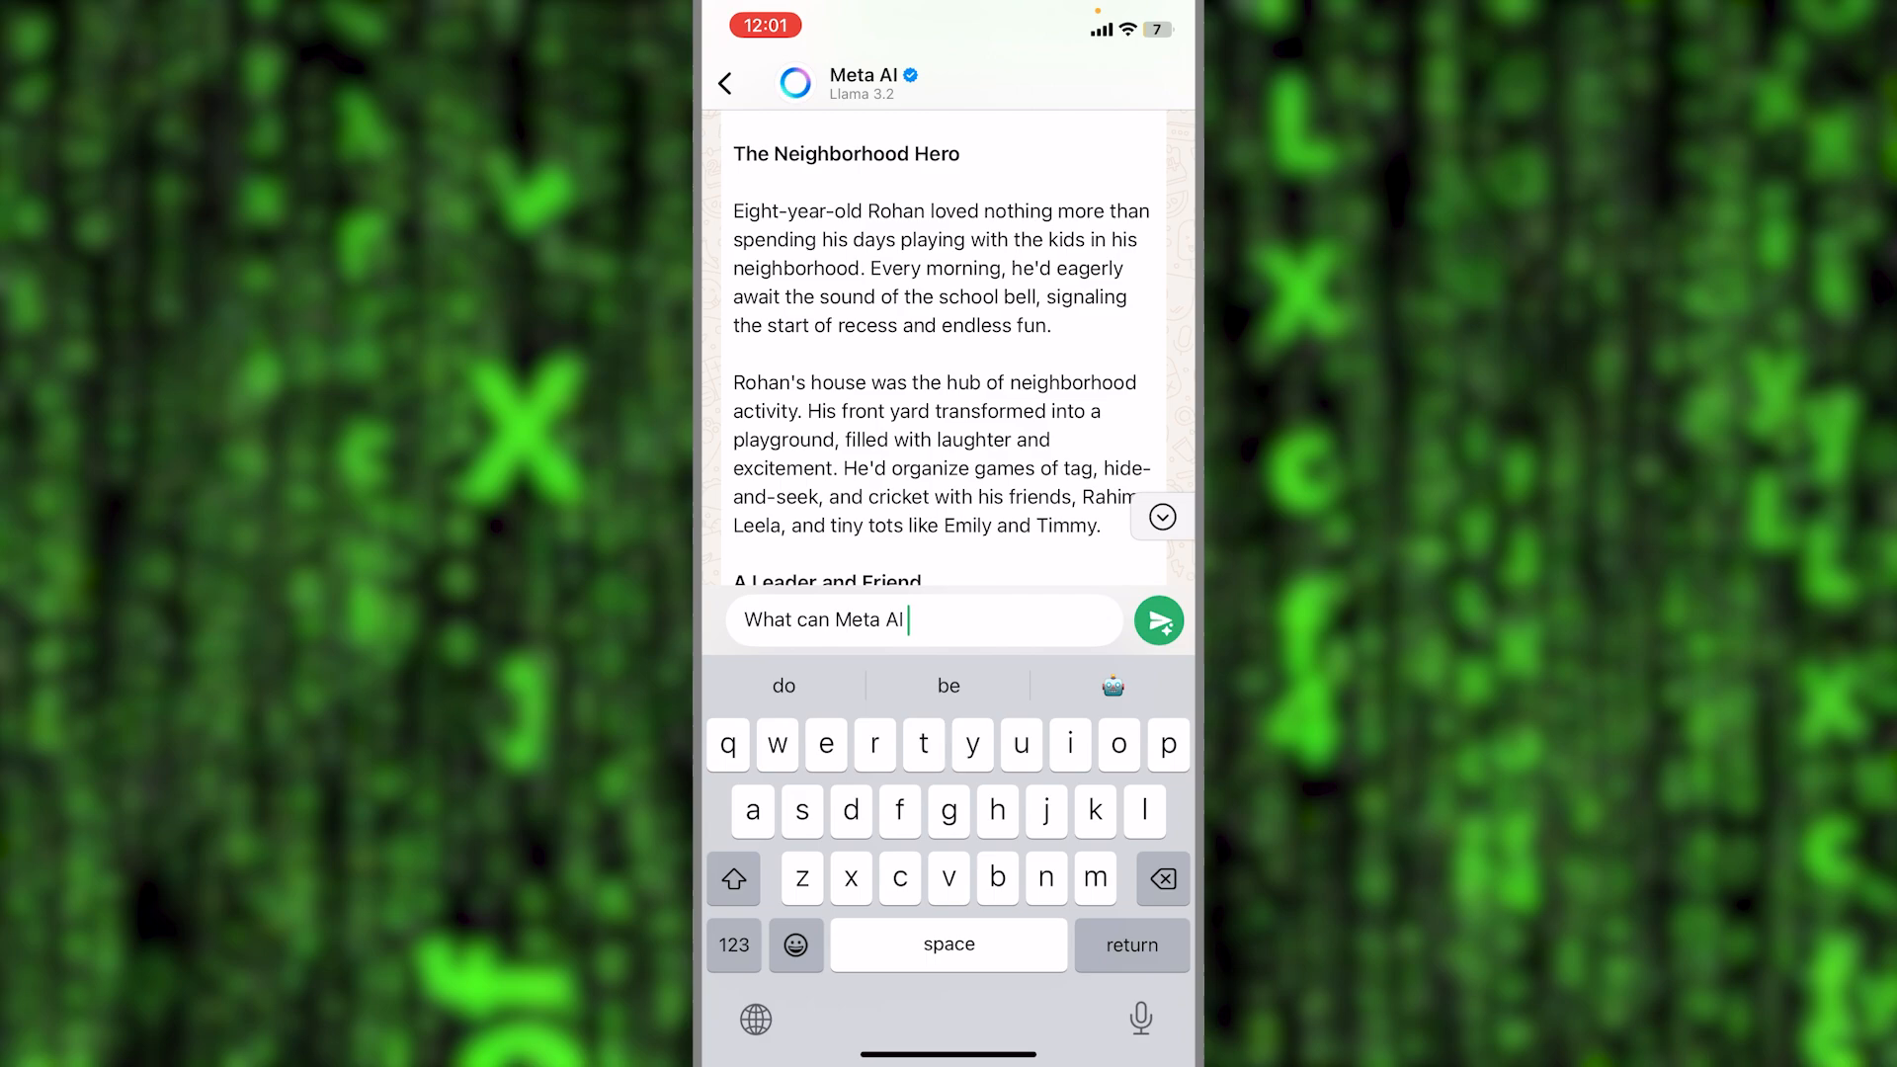
type("do?")
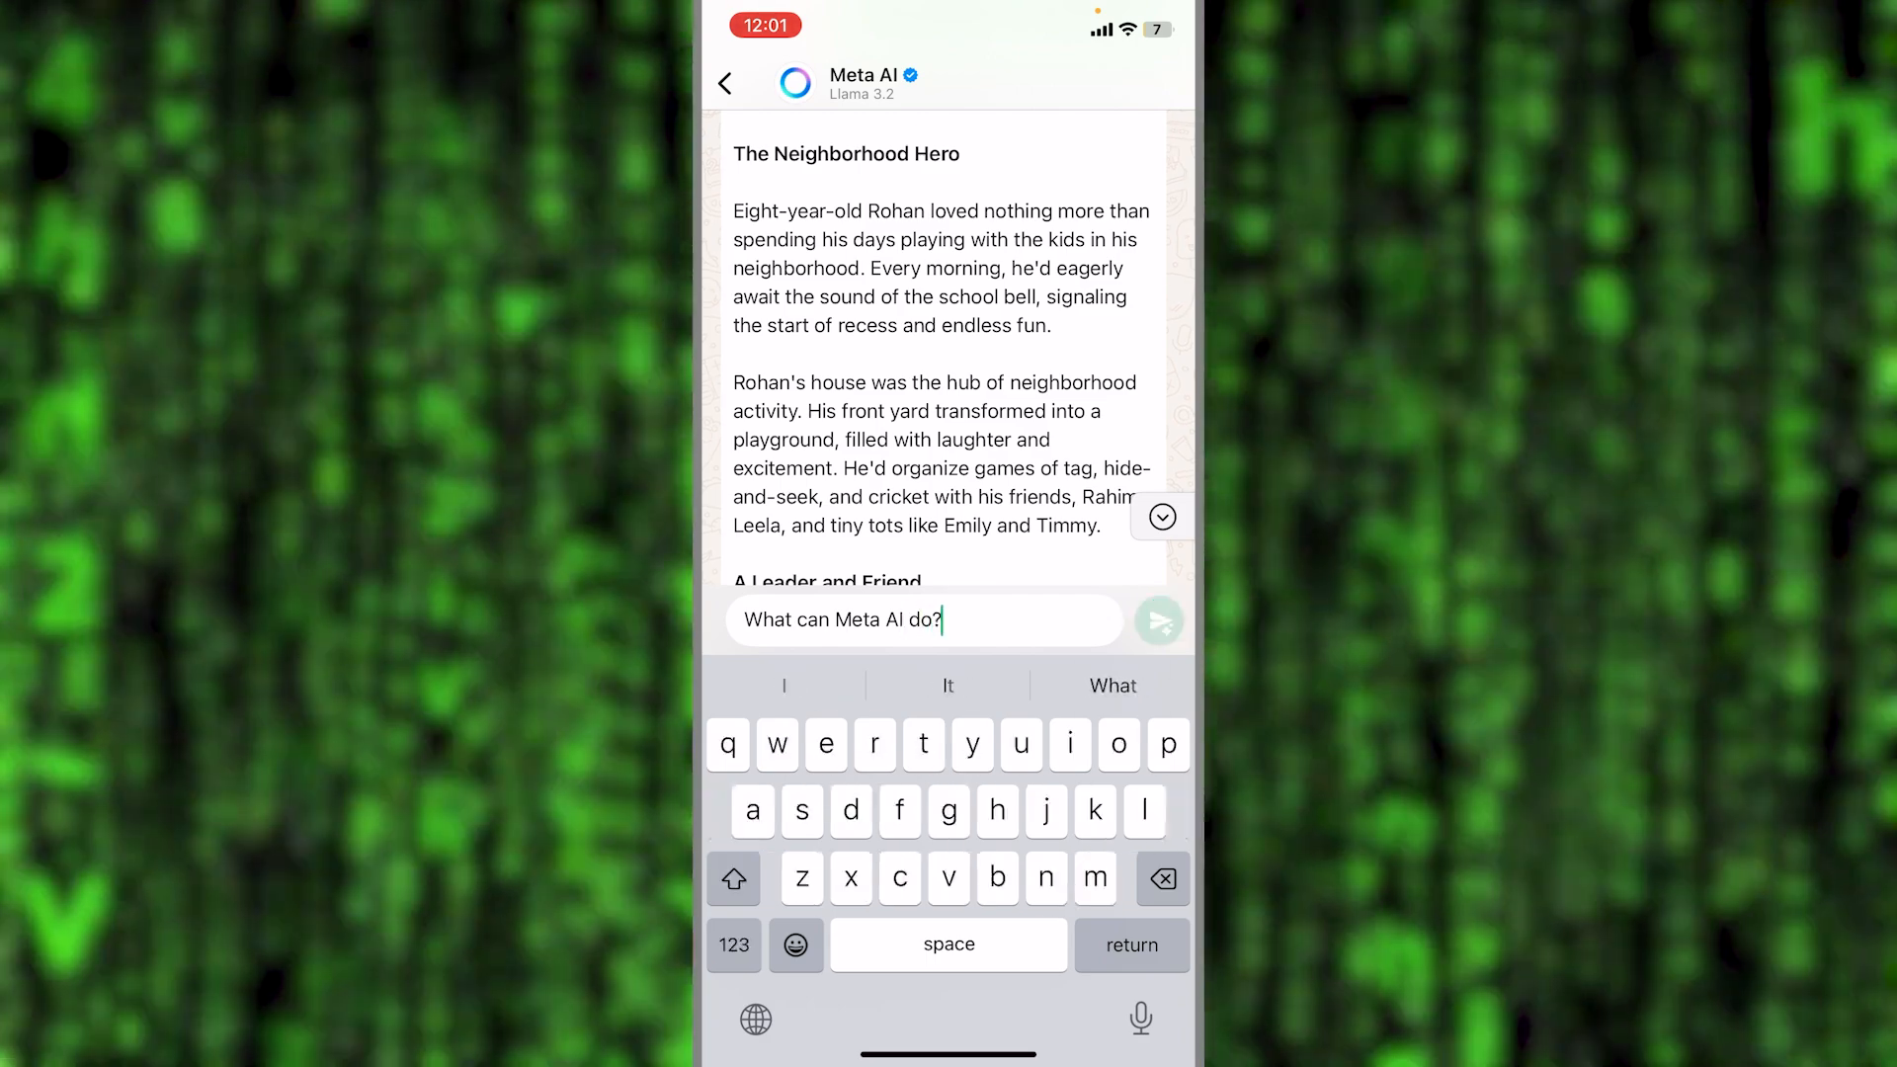
left_click(1158, 620)
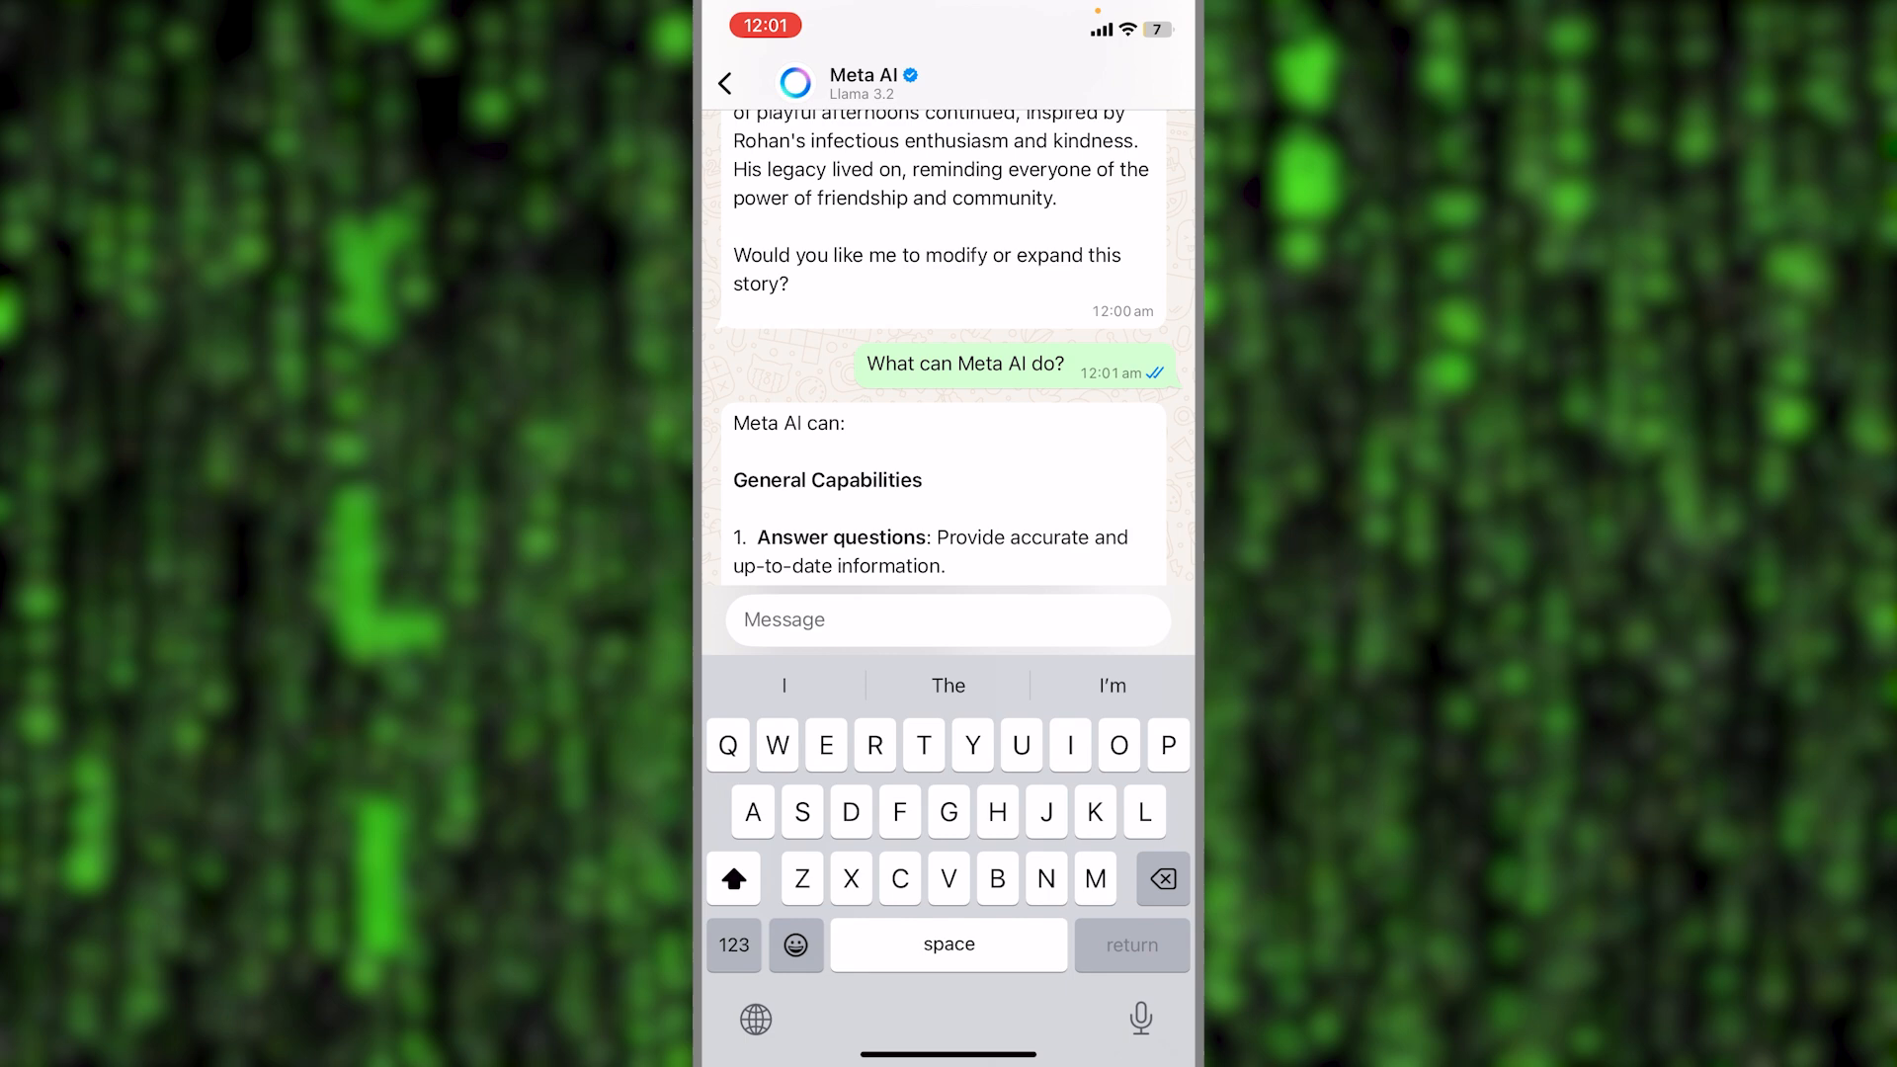
Scroll to the end of the capabilities reply, down to "What would you like to try?"
scroll("down", 3)
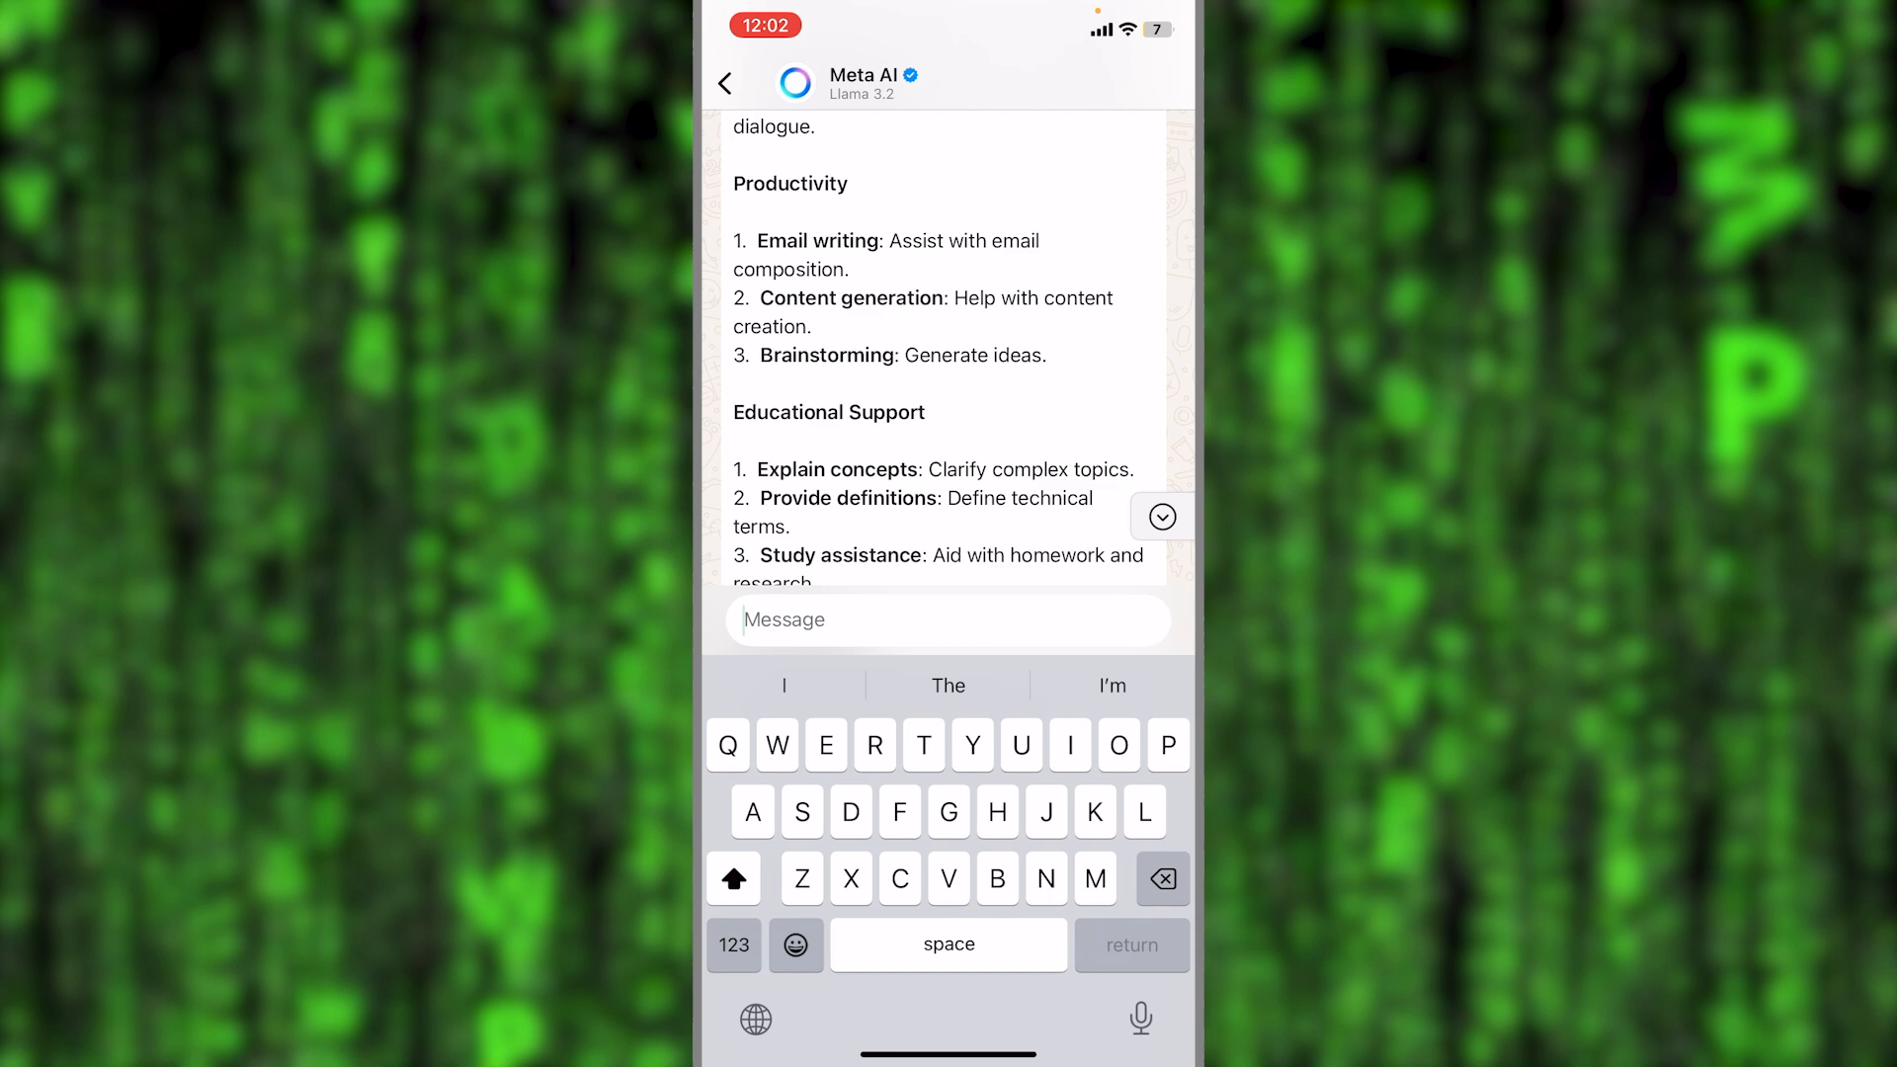
scroll("down", 3)
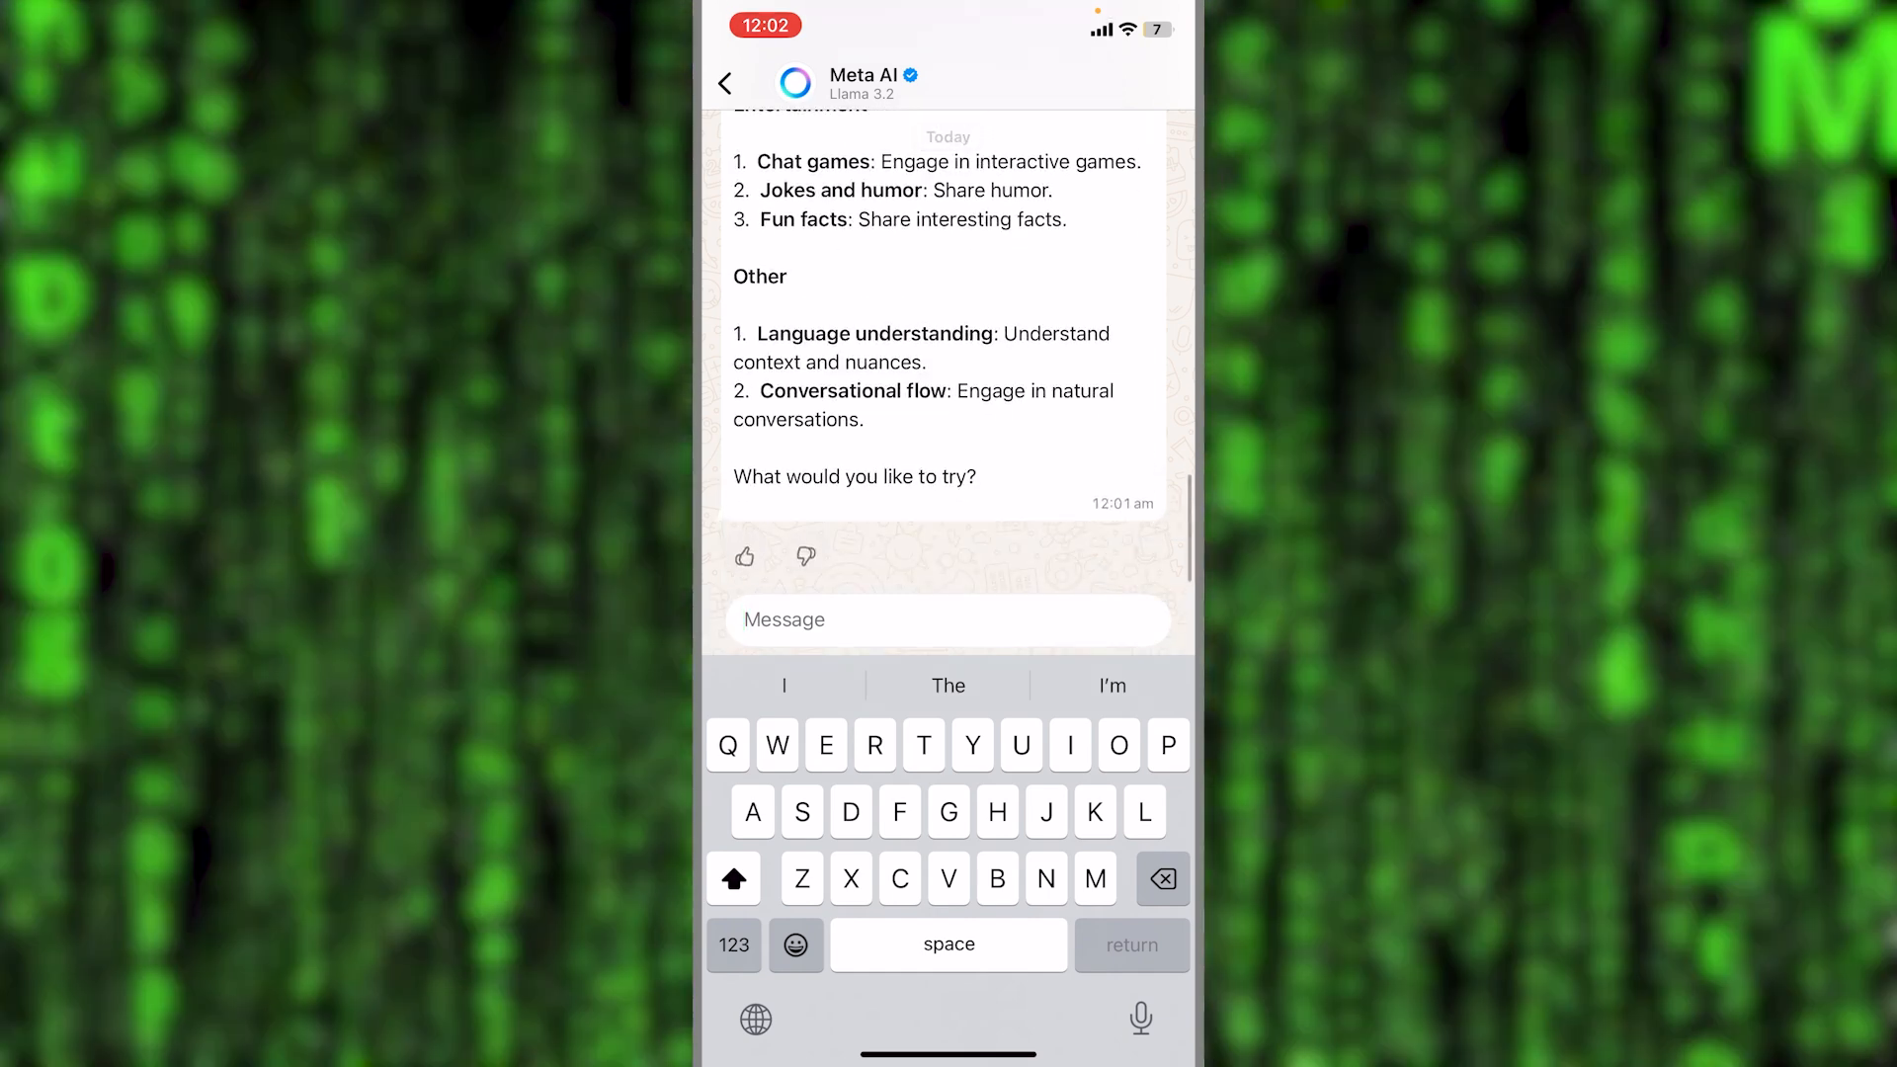
left_click(947, 619)
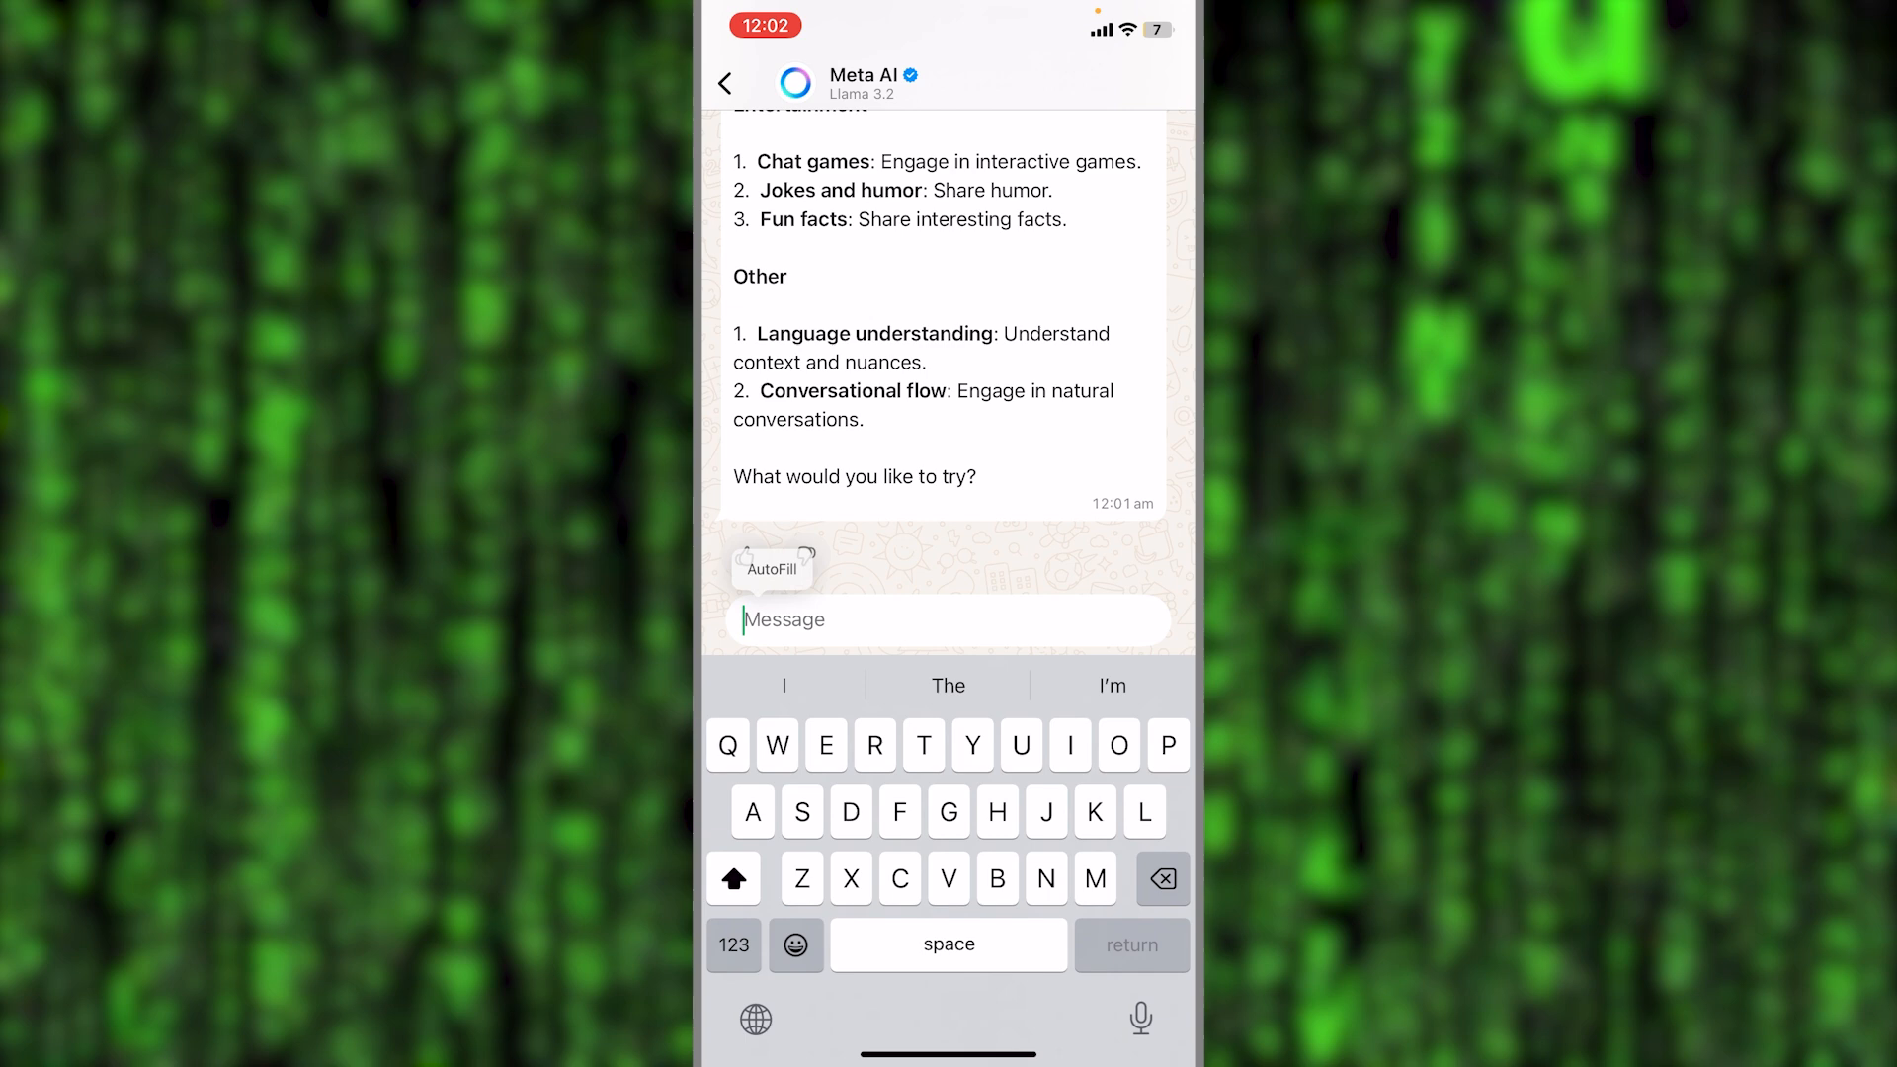
Send the request "Draw a picture of a dog playing" to Meta AI
type("Draw a picture o")
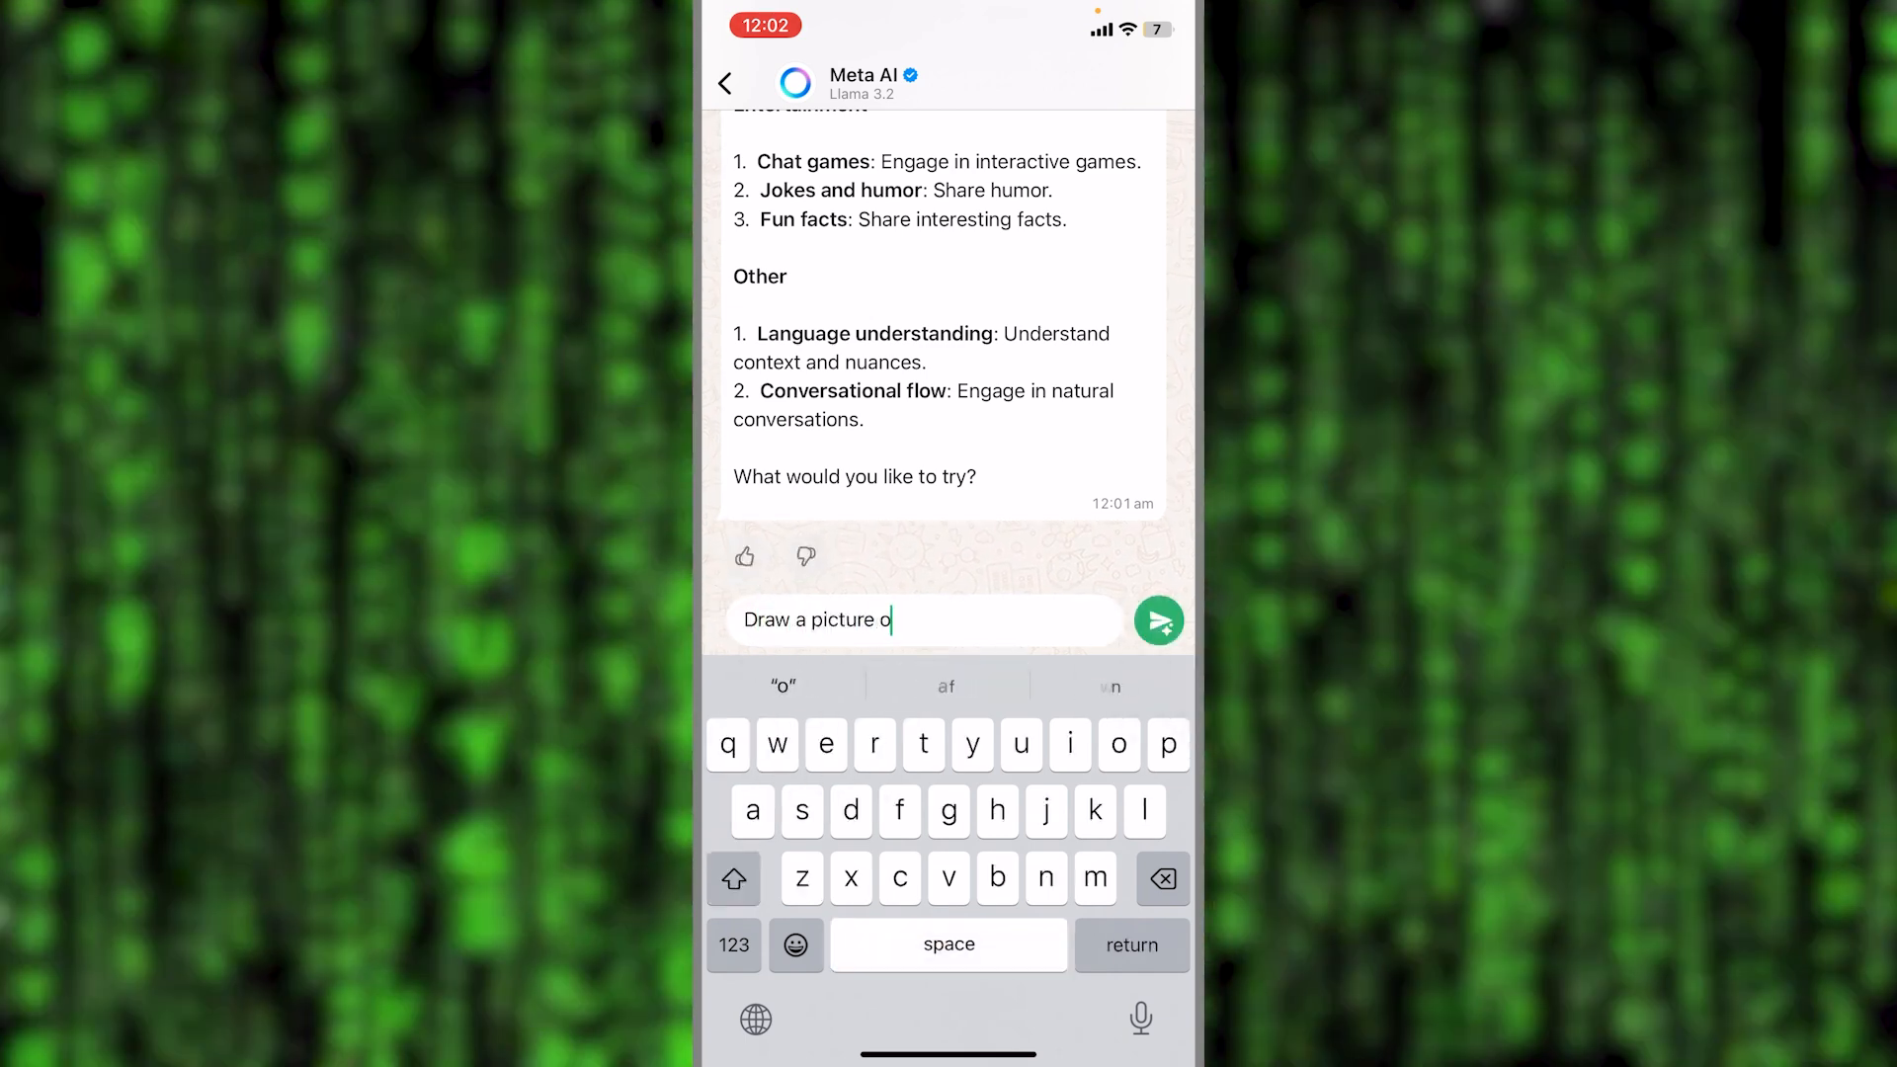
type("f")
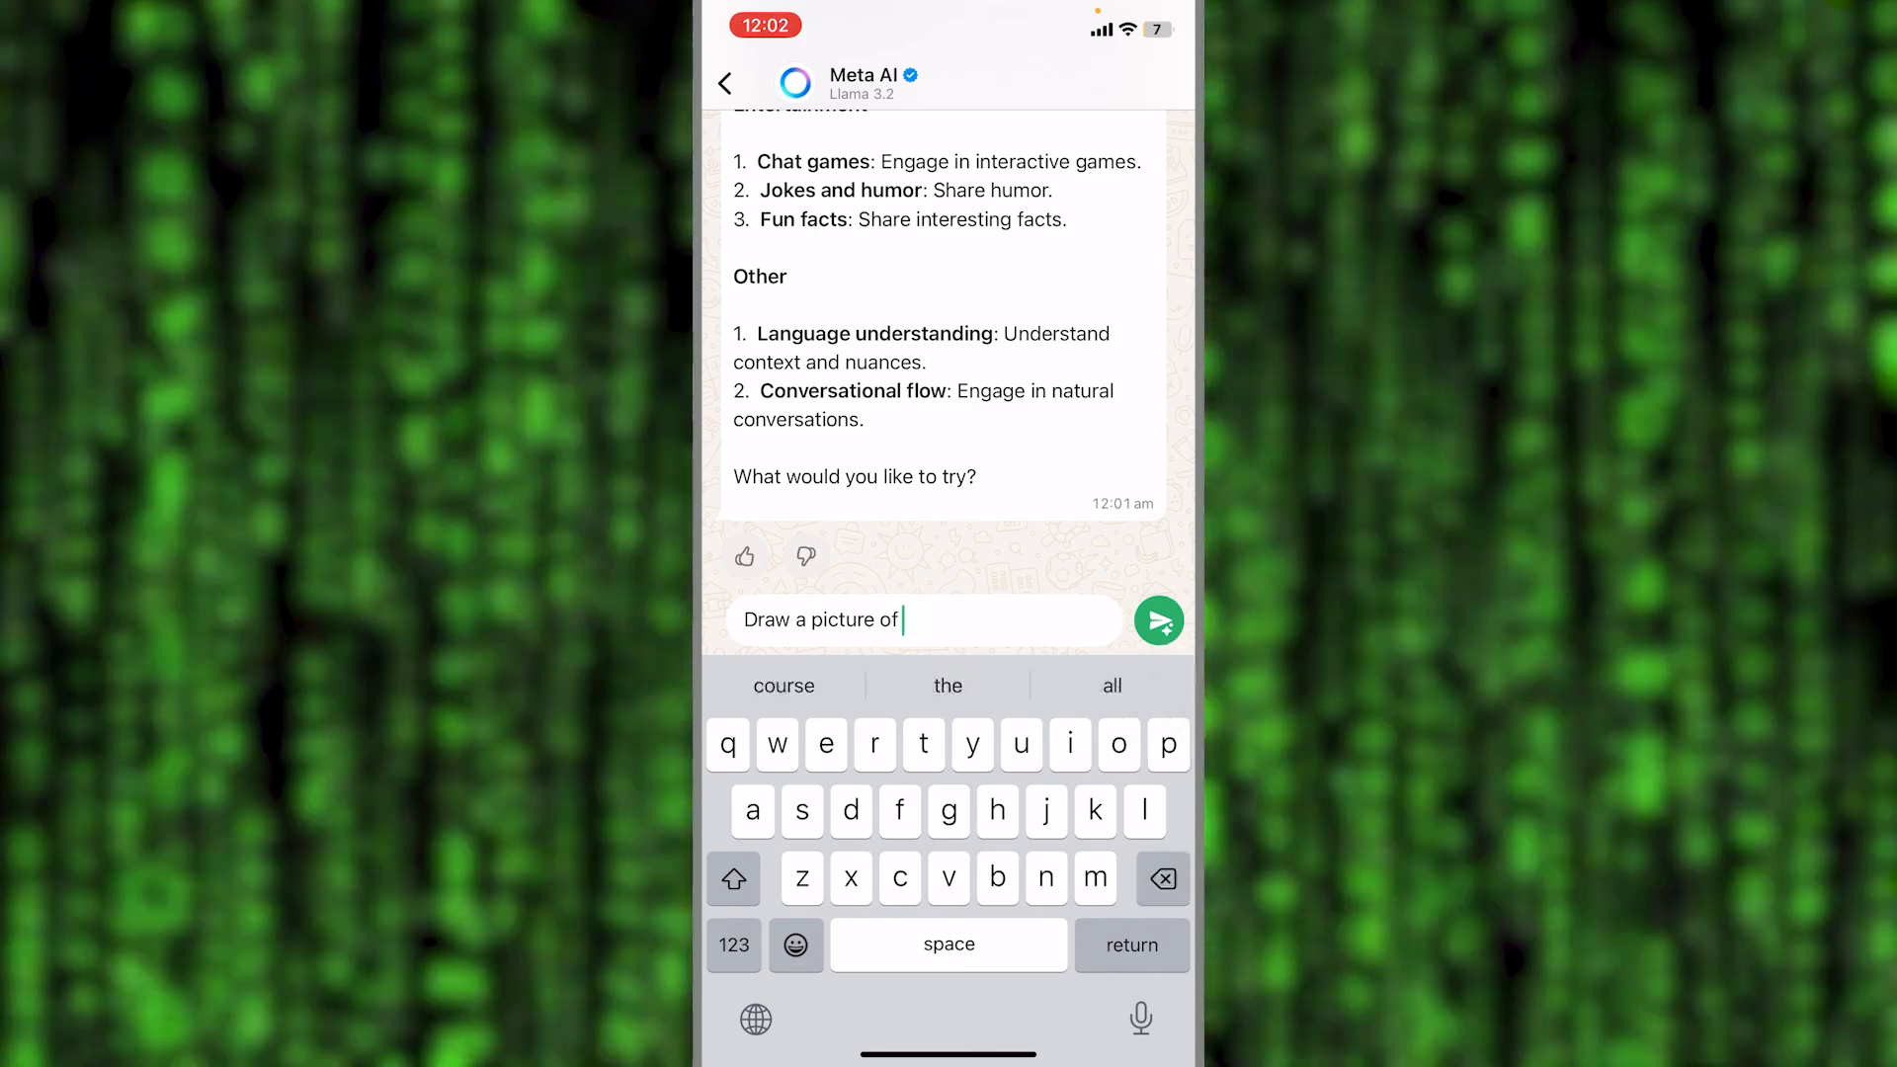
type("a dog playing")
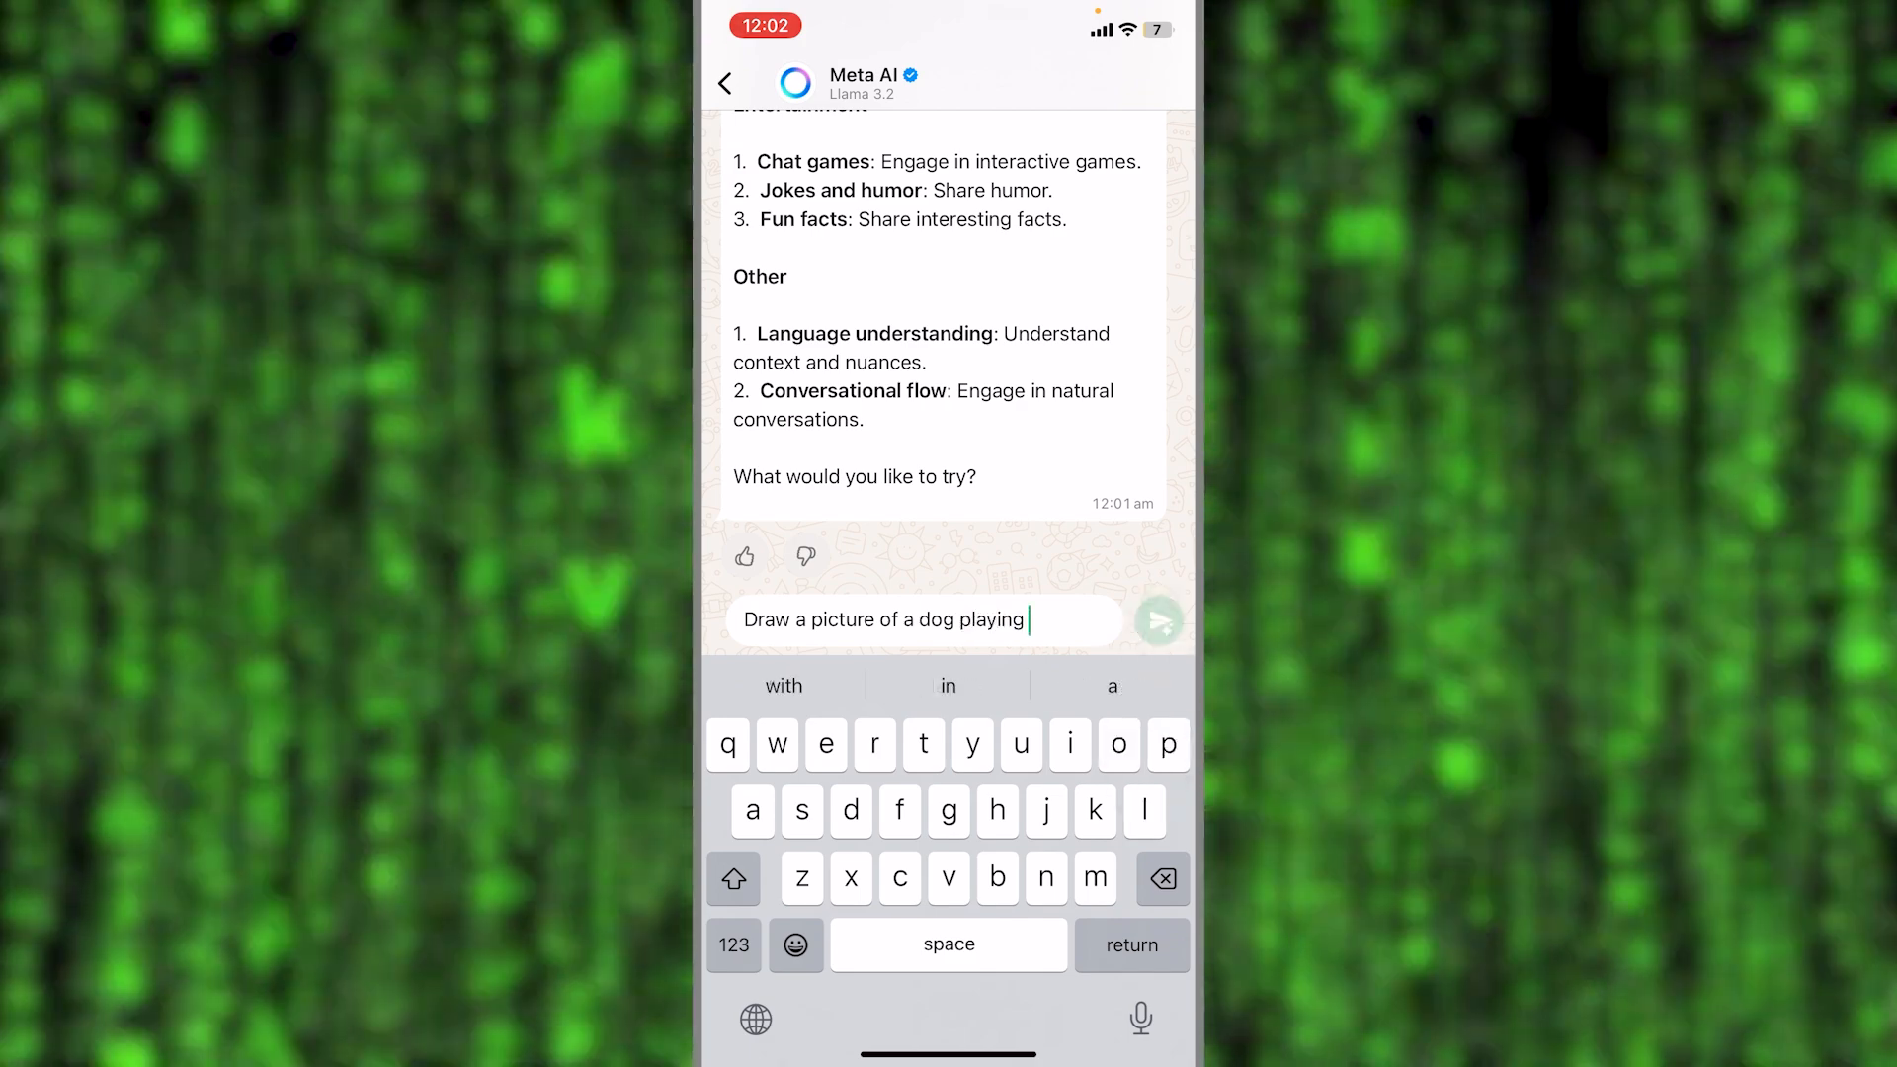
left_click(1158, 620)
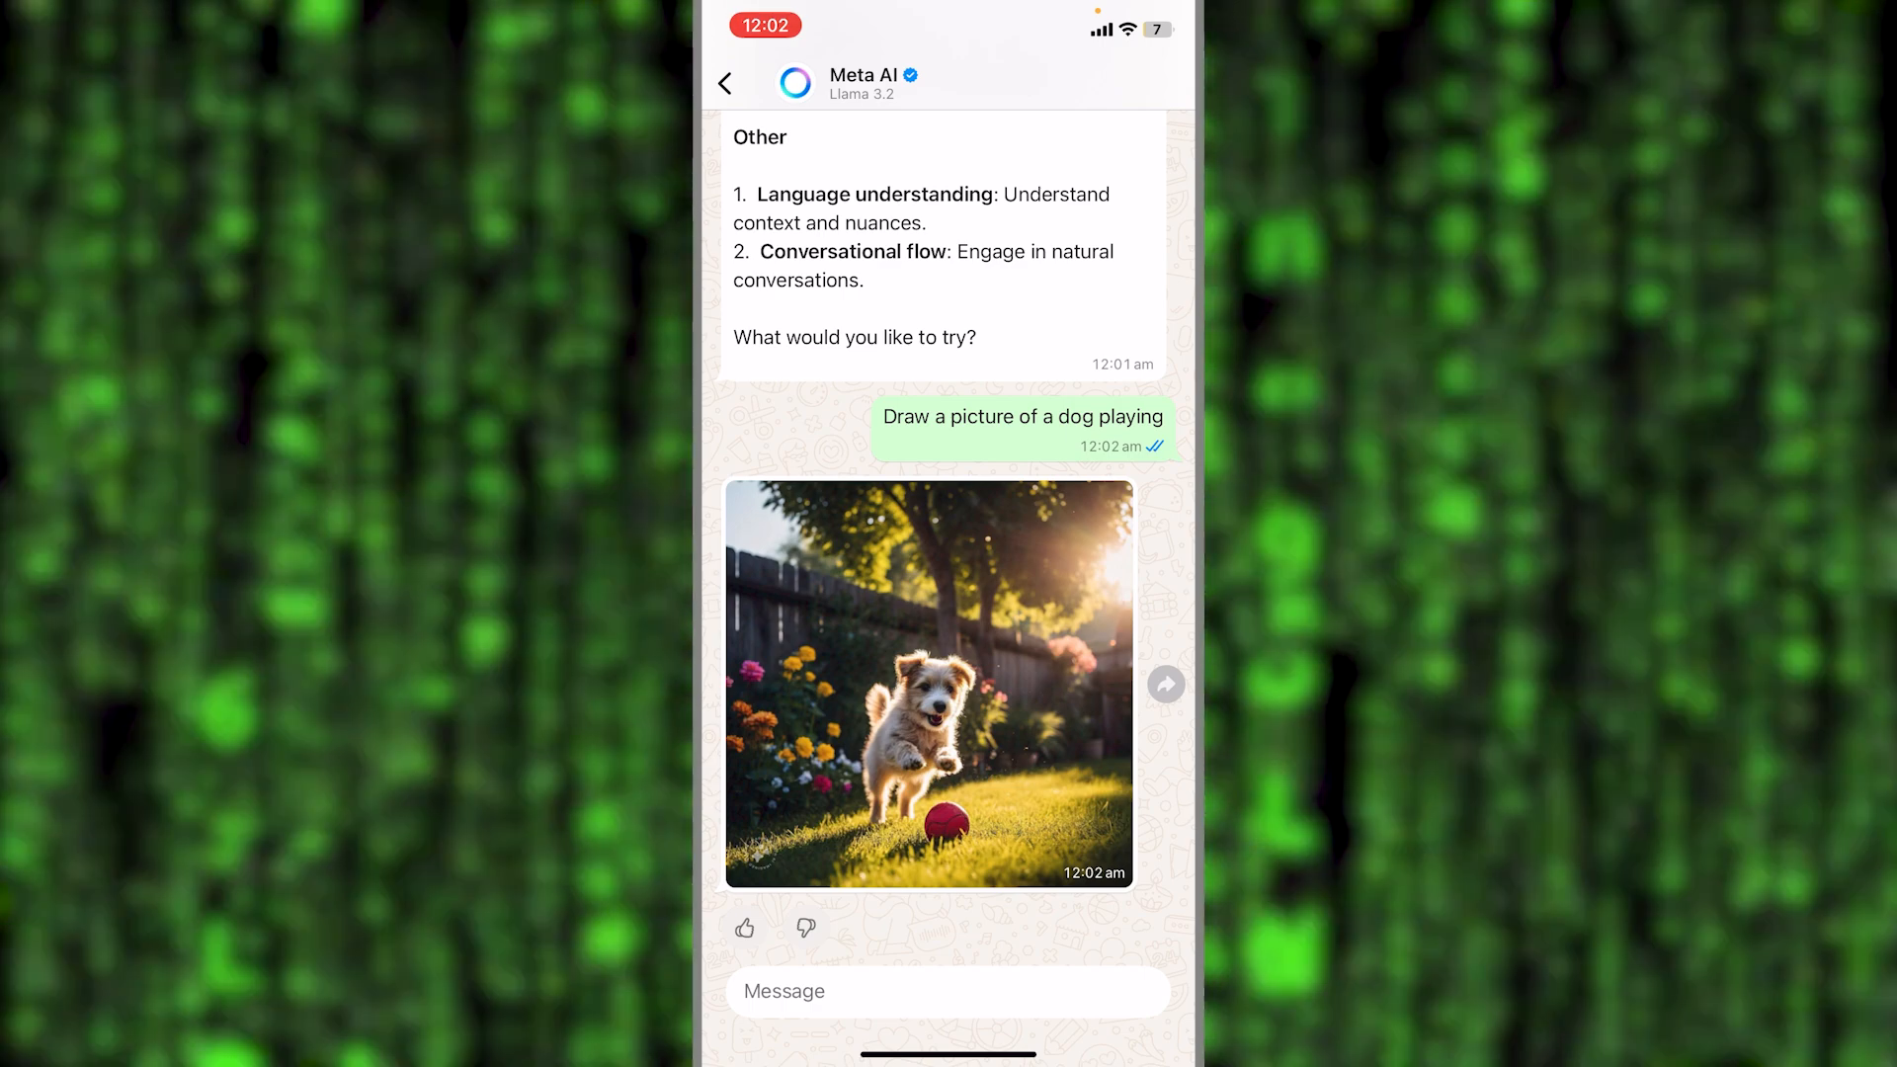
left_click(927, 685)
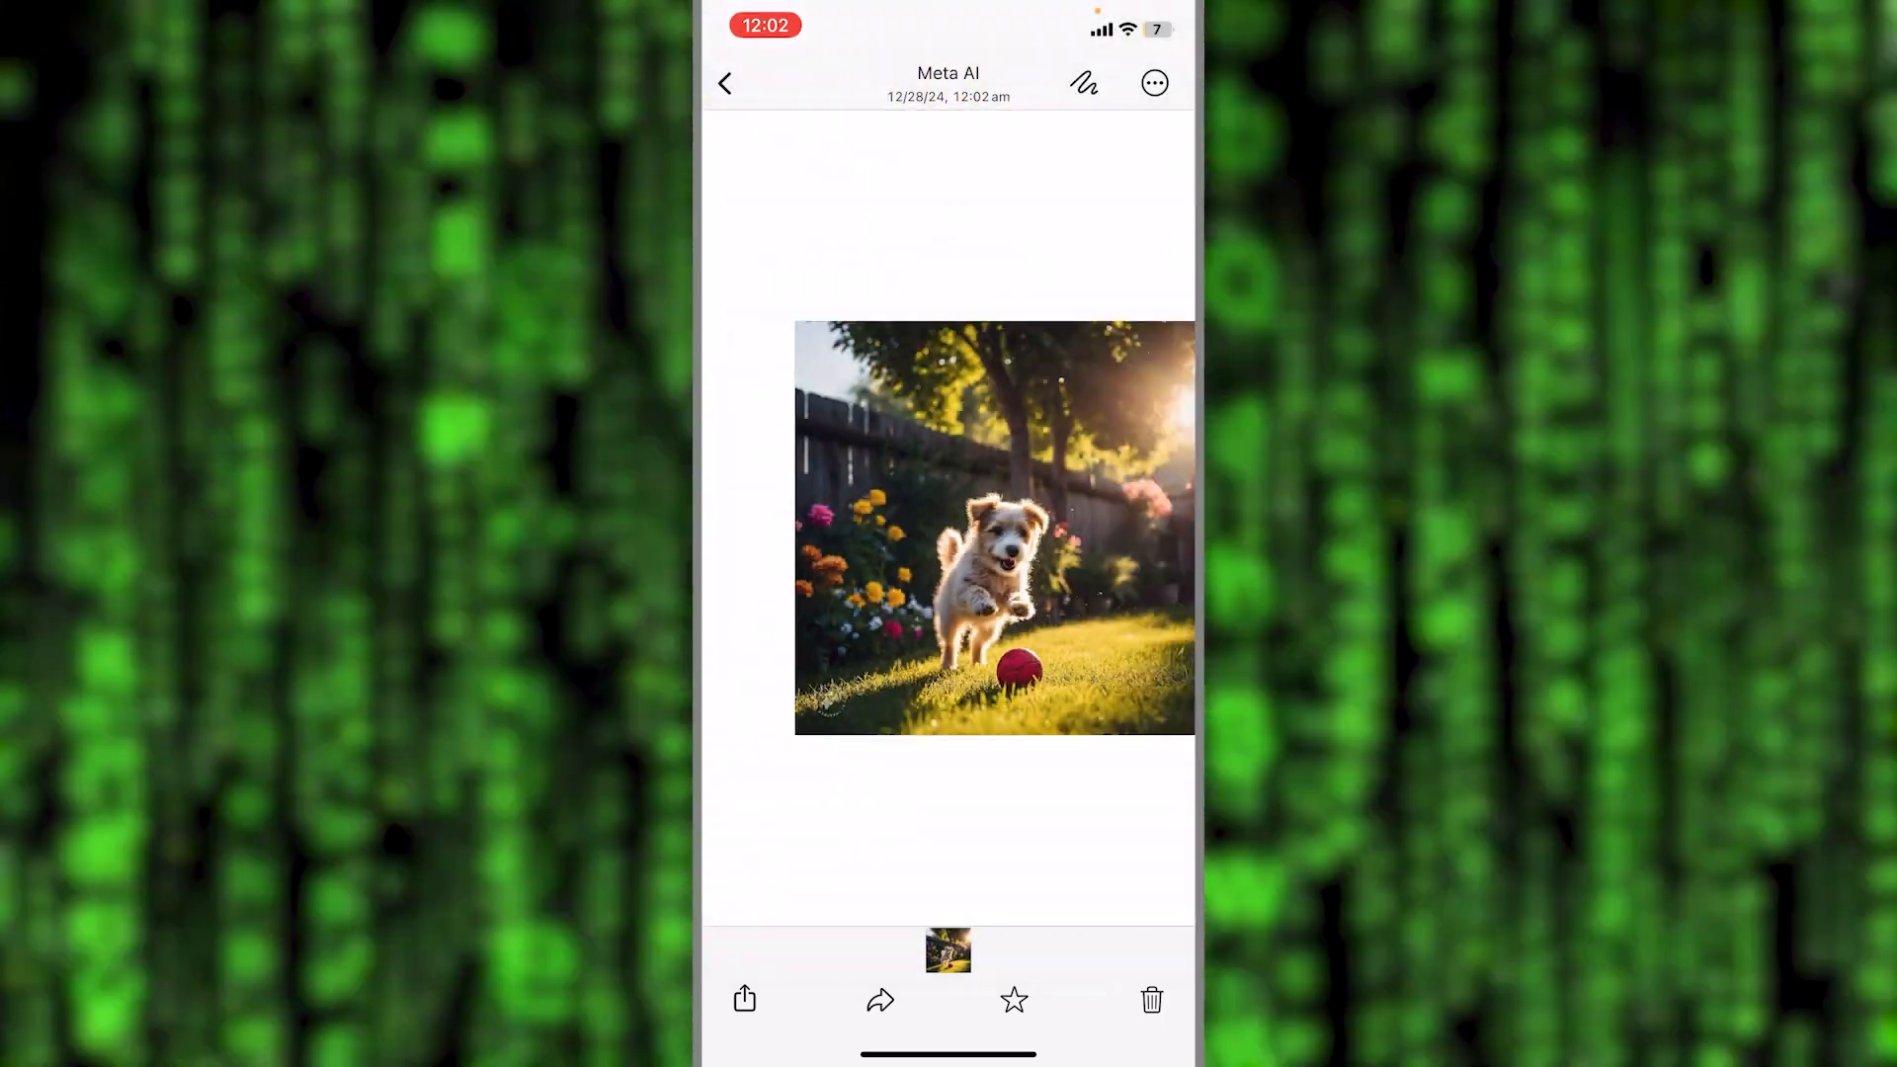
left_click(725, 83)
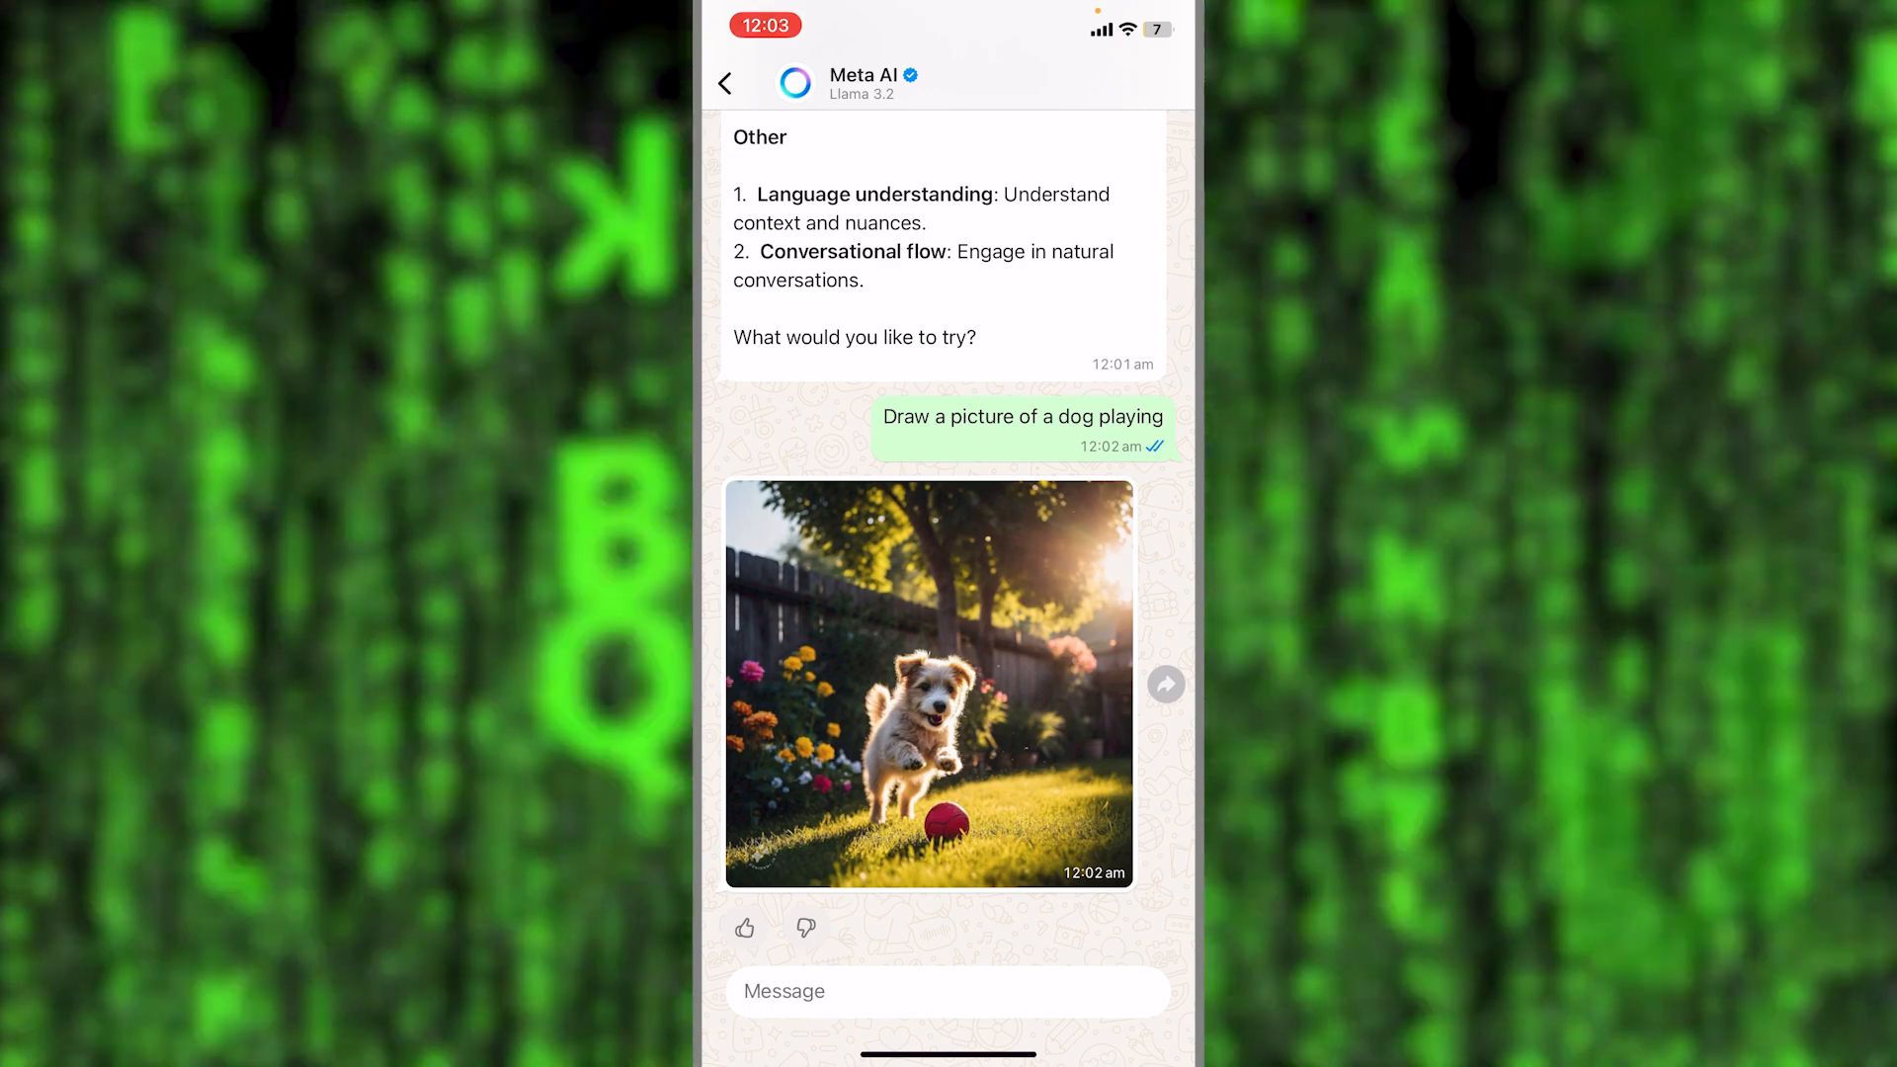
Go back to the Chats list, briefly reopen the Meta AI chat, and return to the list
left_click(726, 83)
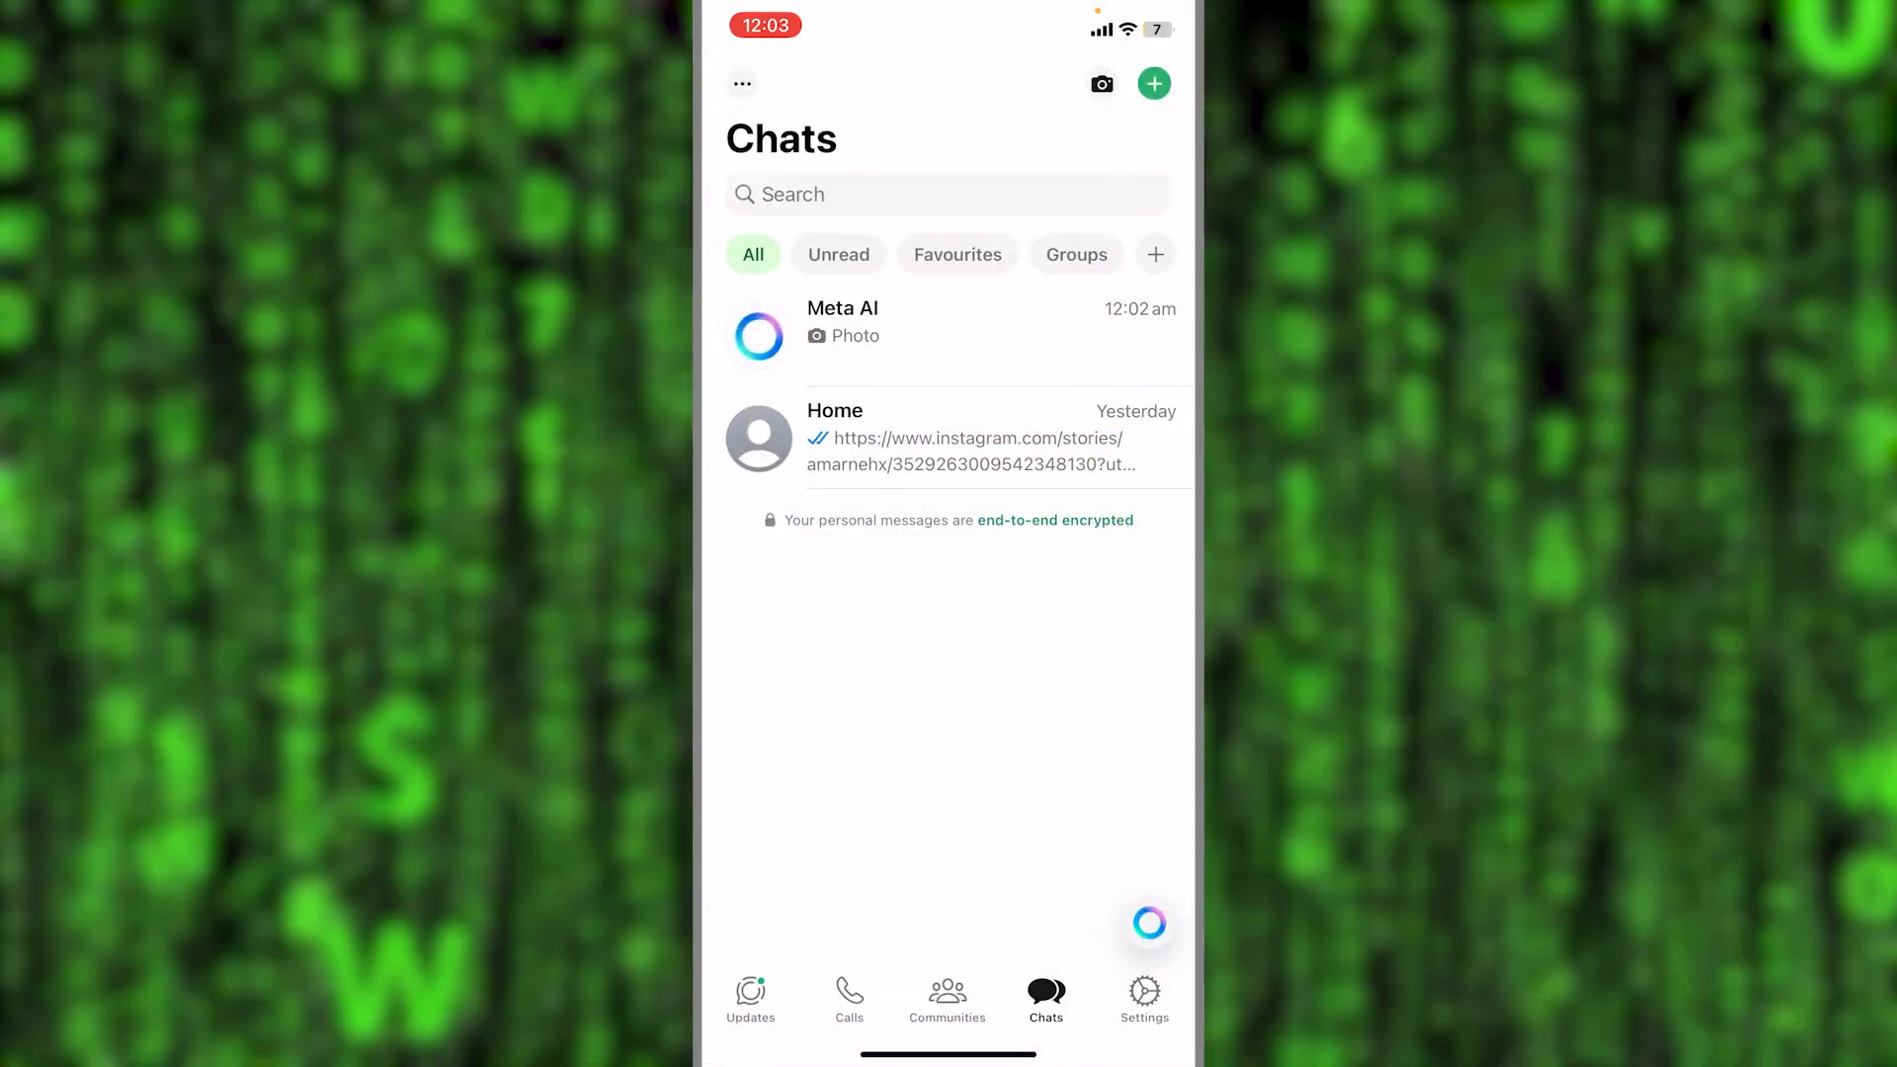
left_click(842, 324)
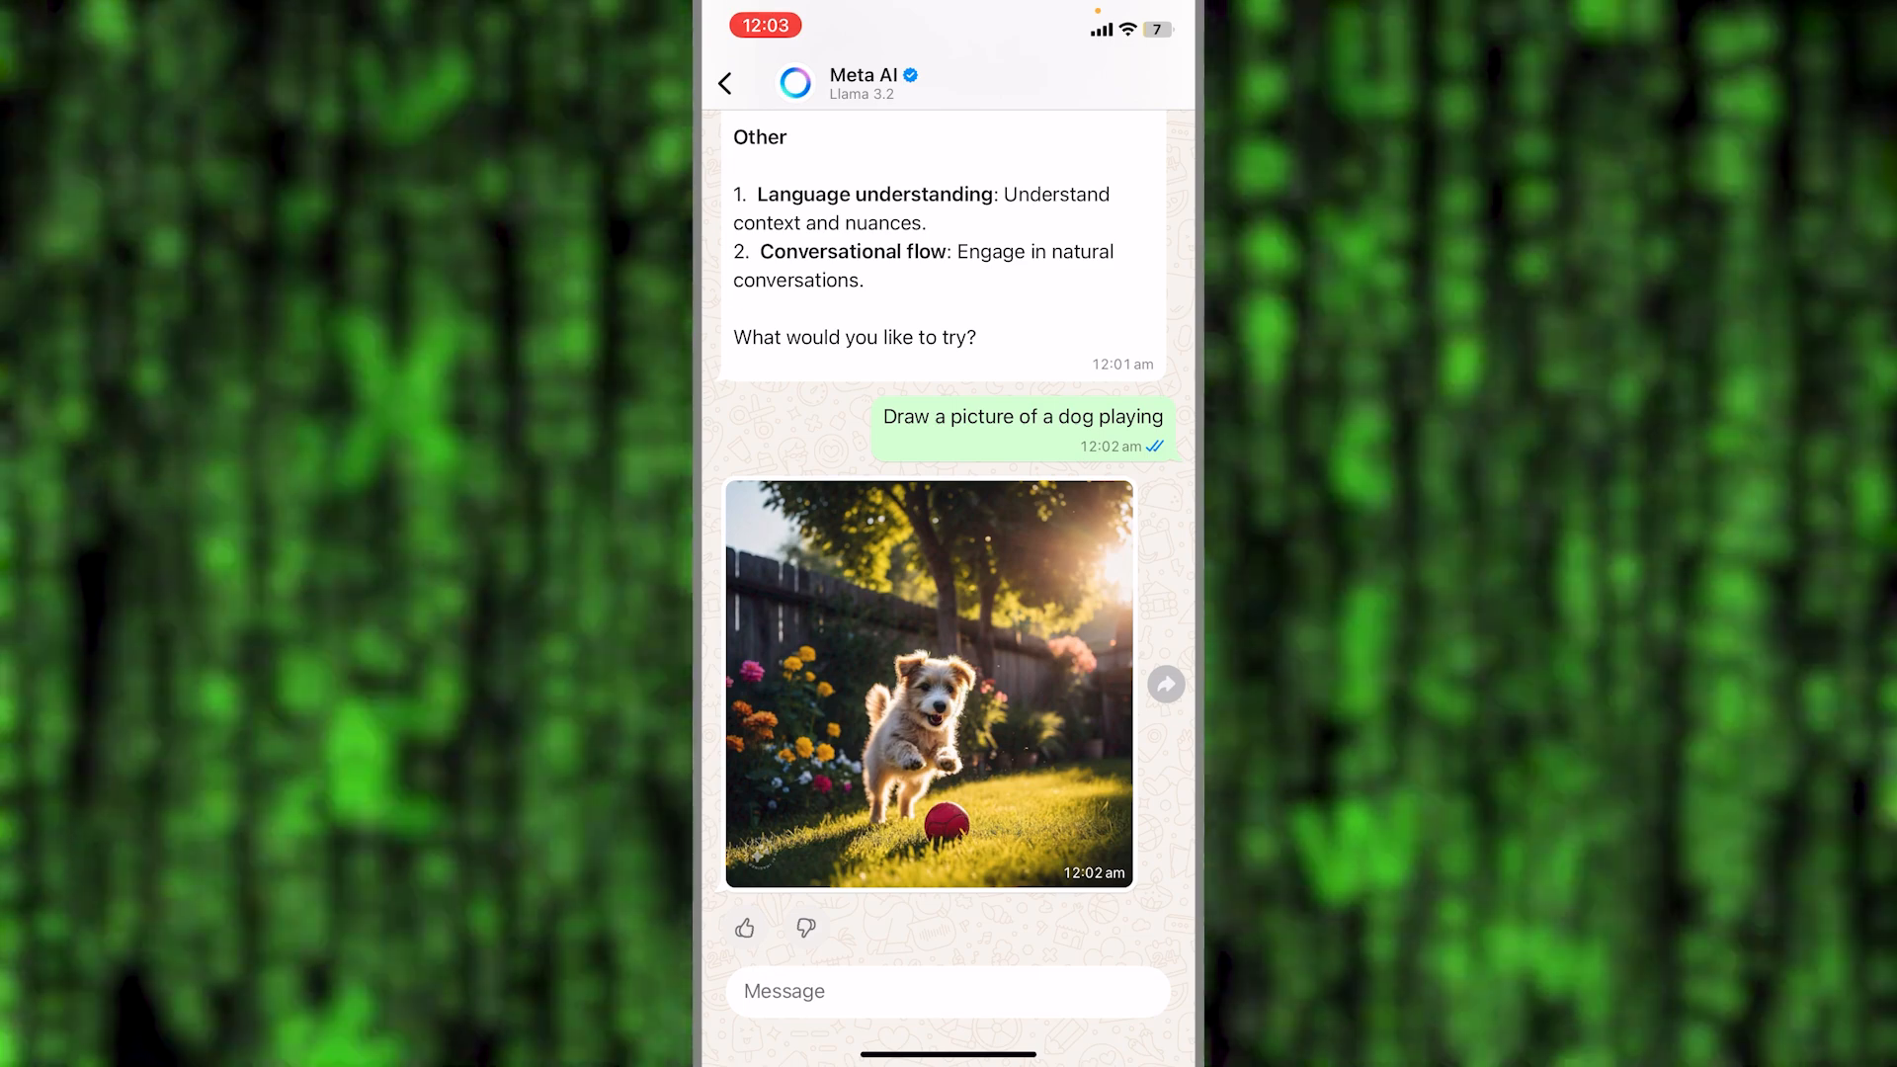
left_click(727, 83)
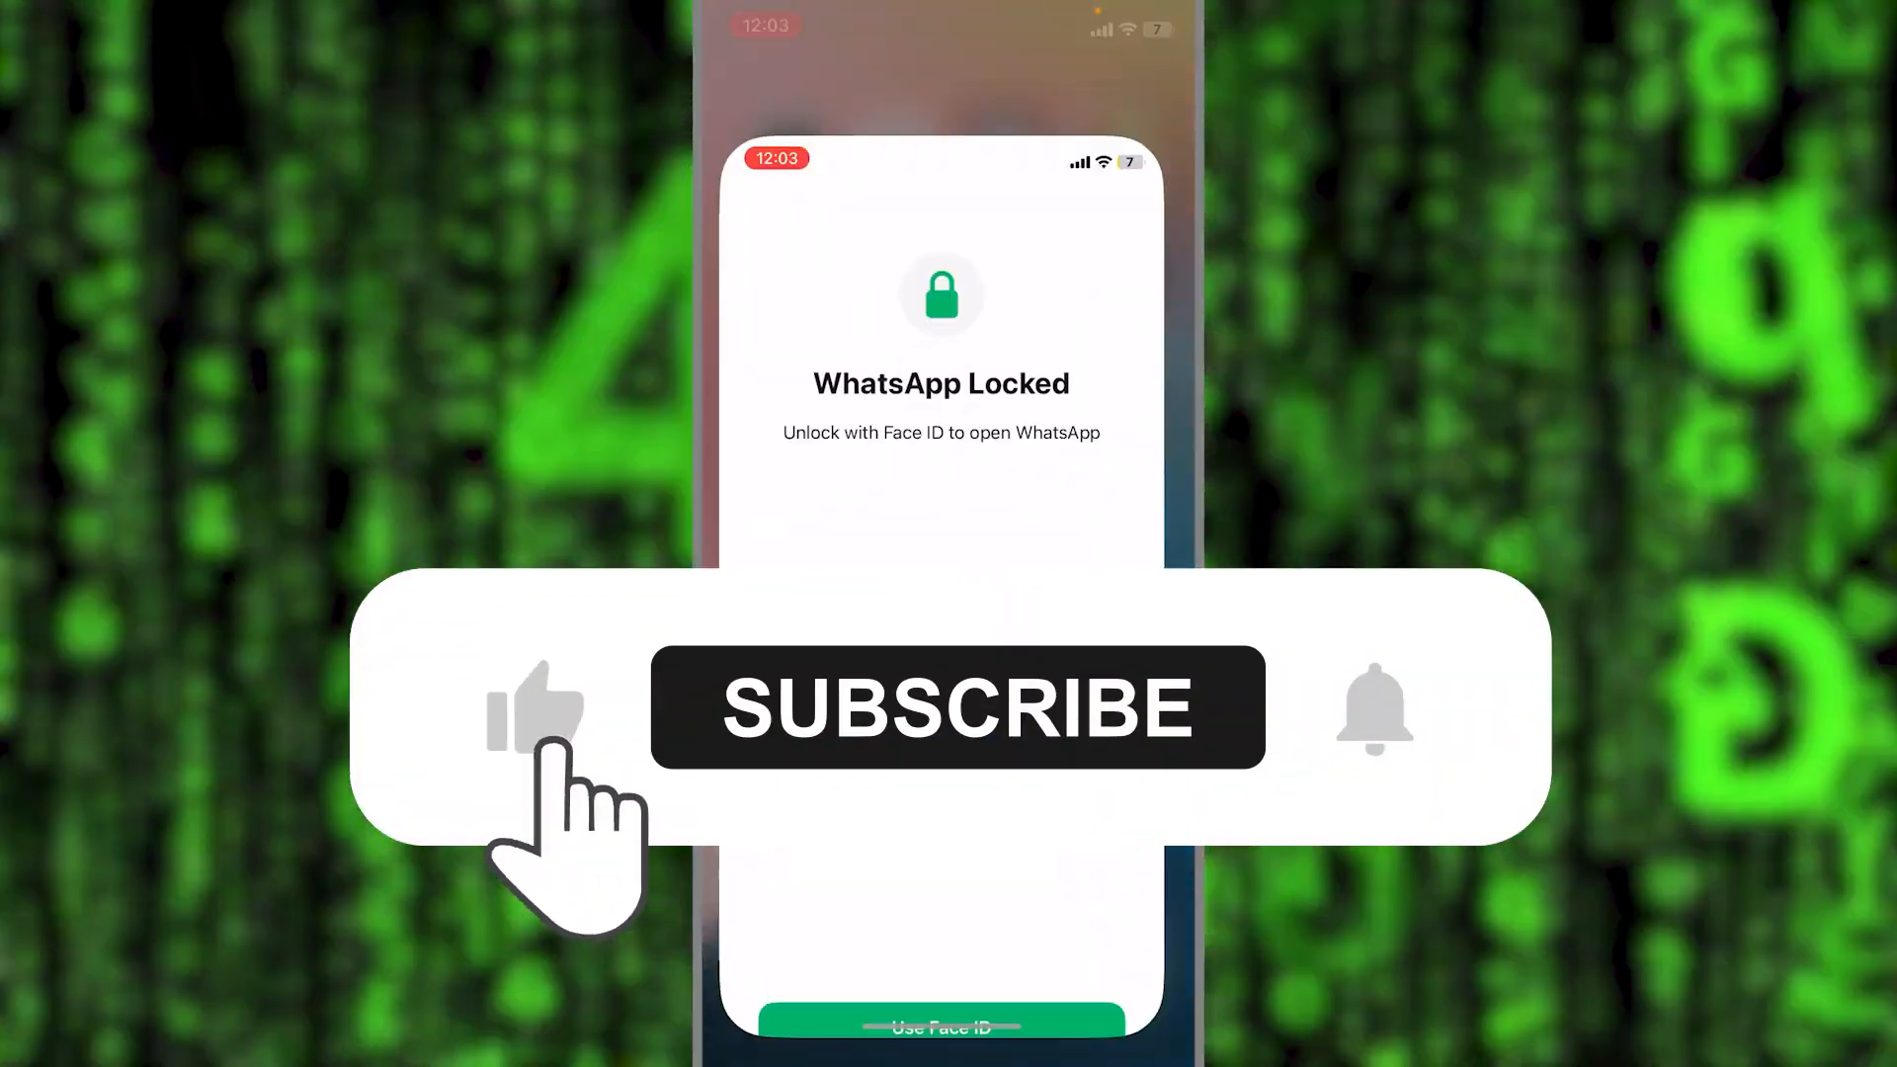
left_click(957, 707)
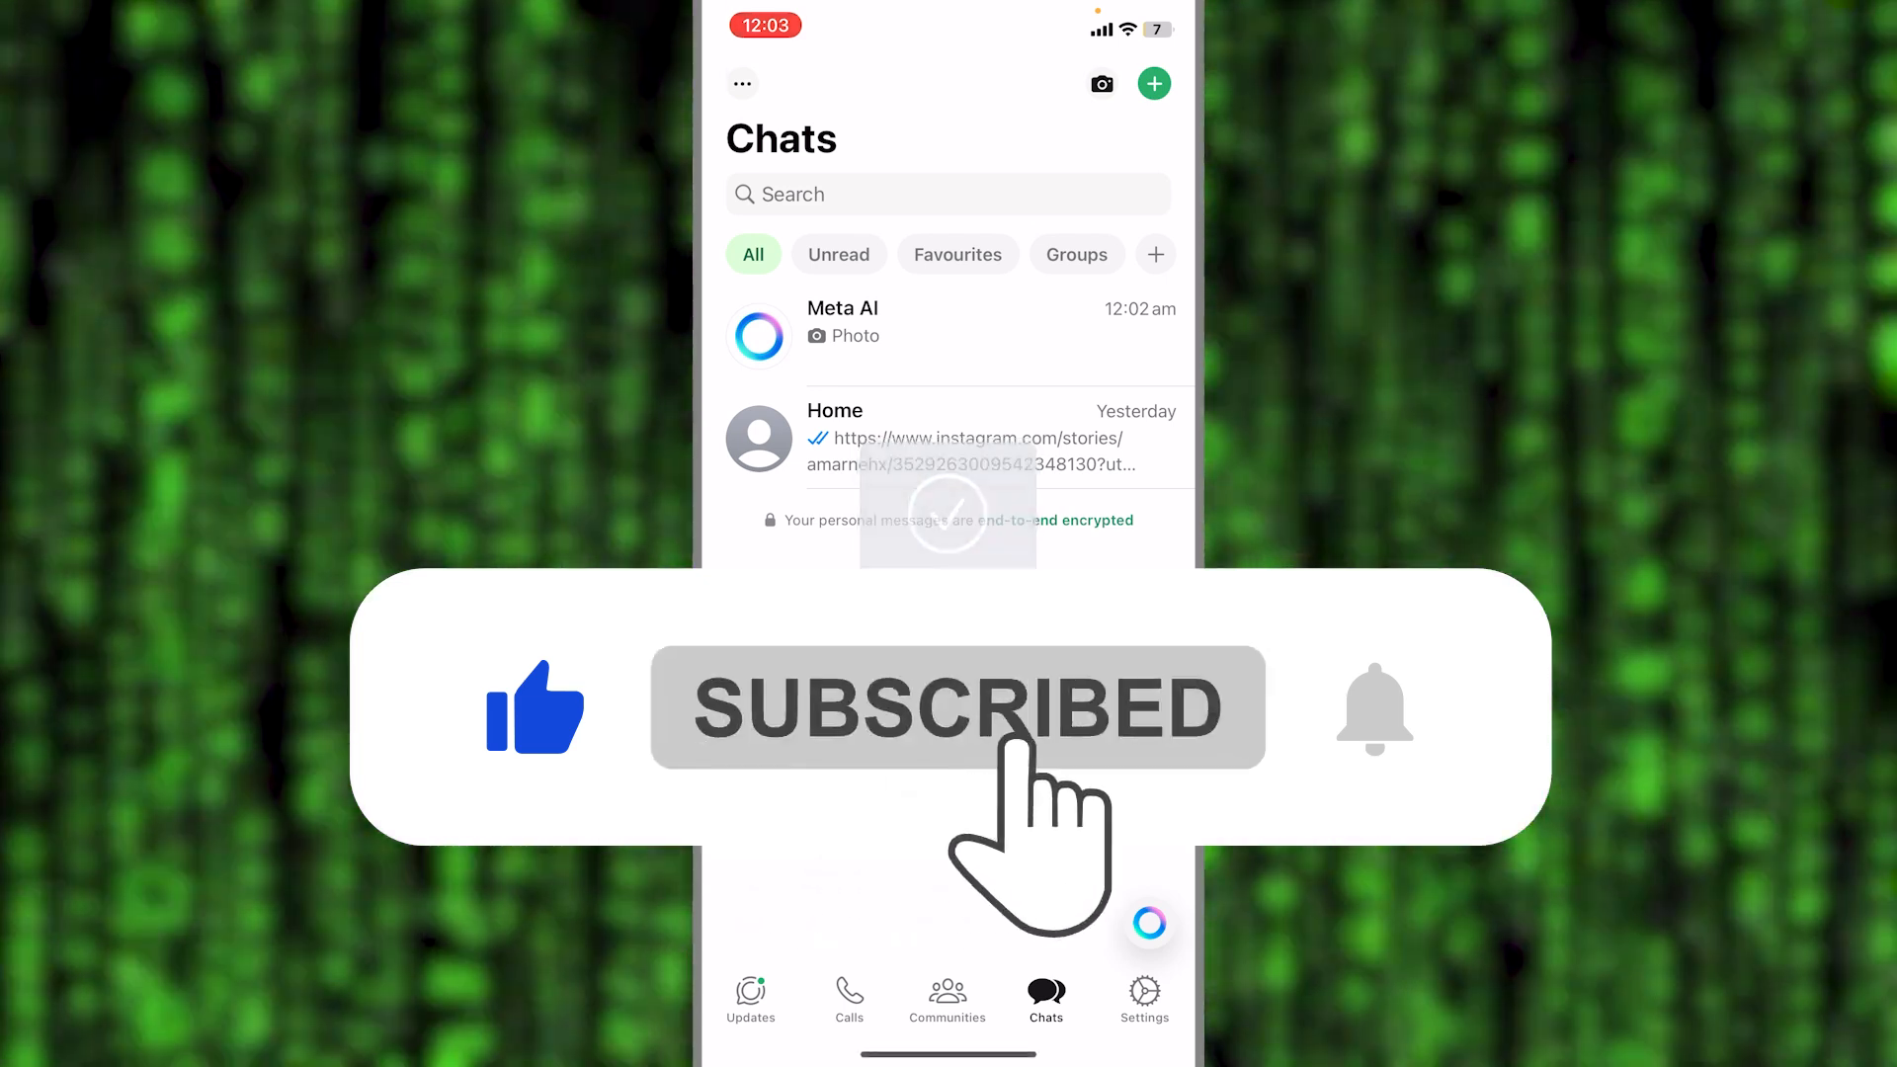